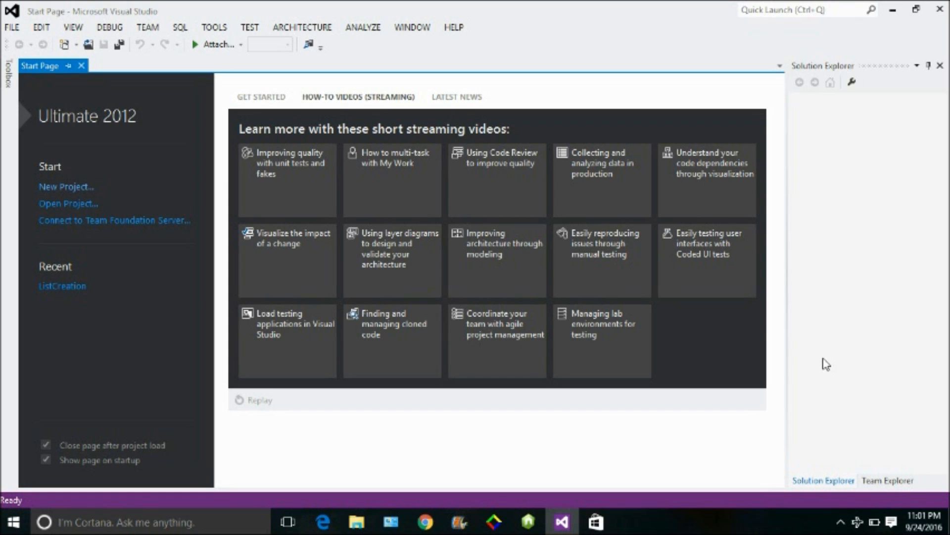
mouse_move(90, 225)
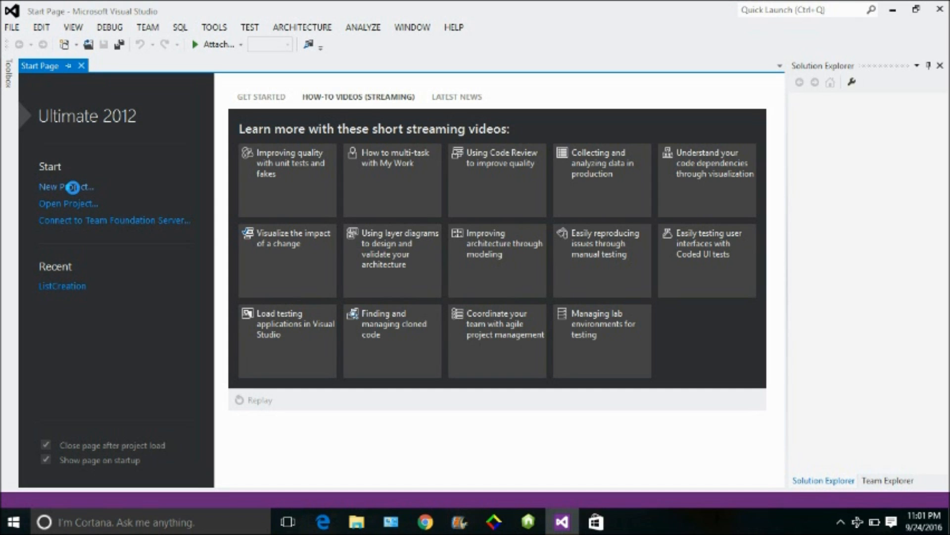
- Create a new Visual C# console application project named RandomNoGenerator
left_click(67, 186)
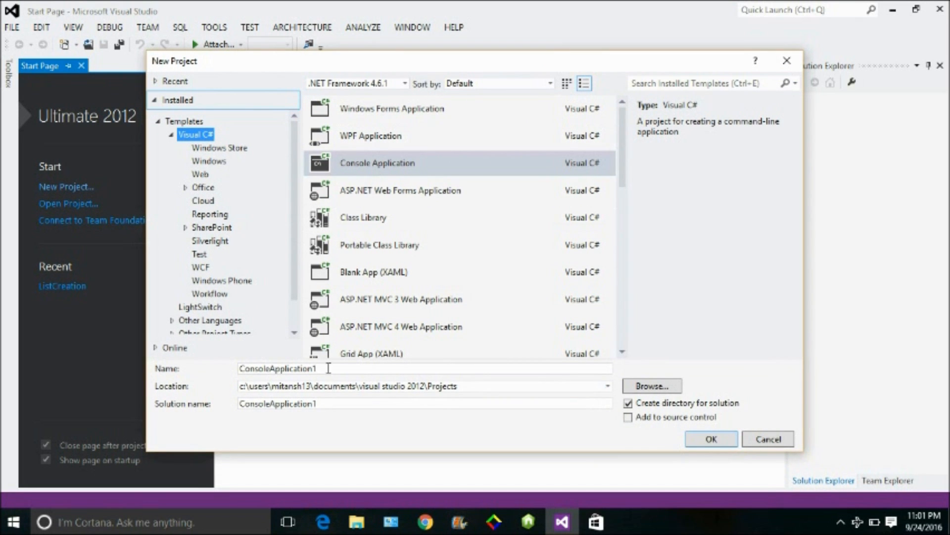
type("R")
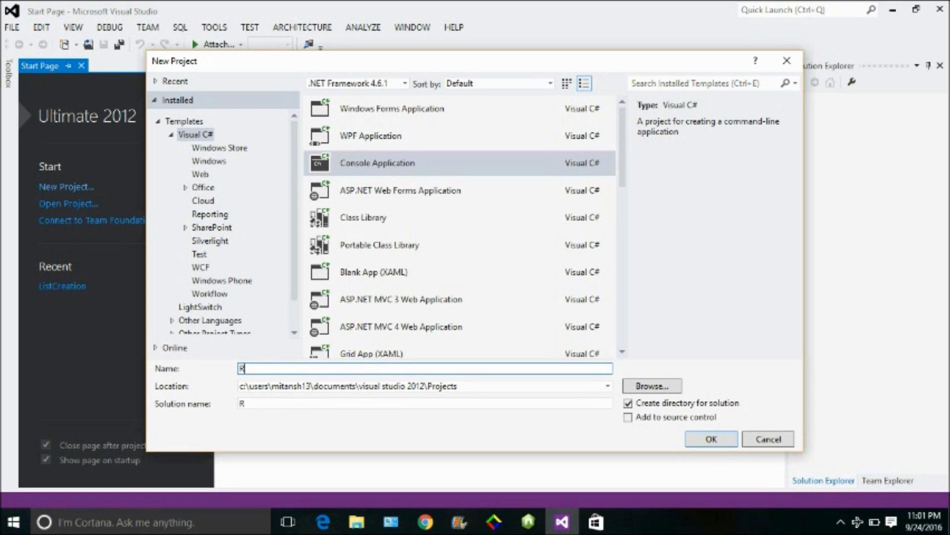
type("andom")
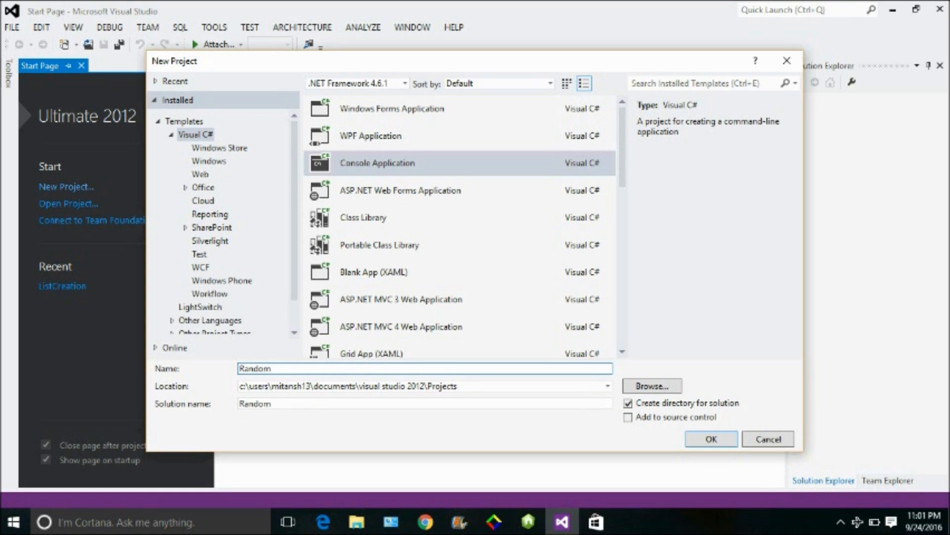
type("NoGener")
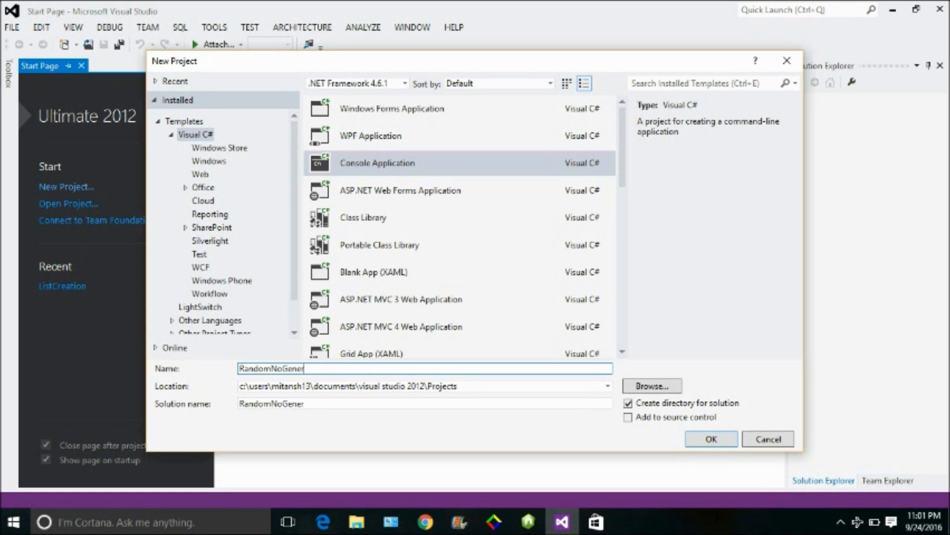
type("ator")
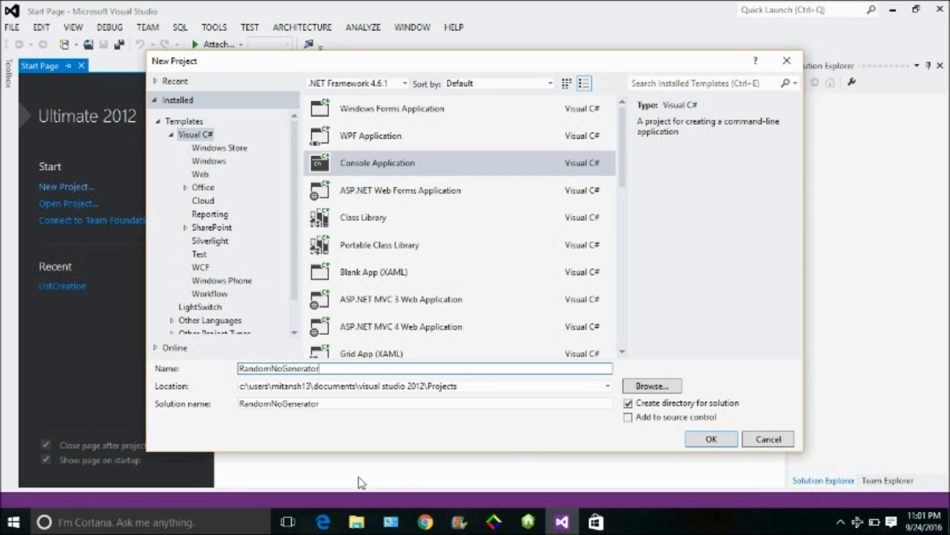
left_click(710, 438)
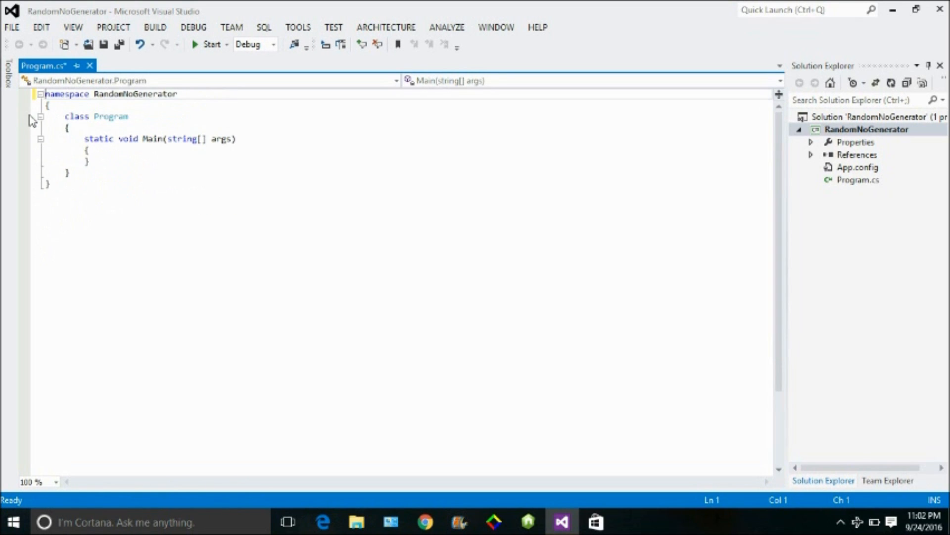
- Type Random inside Main and add a using System; directive at the top of Program.cs
left_click(89, 150)
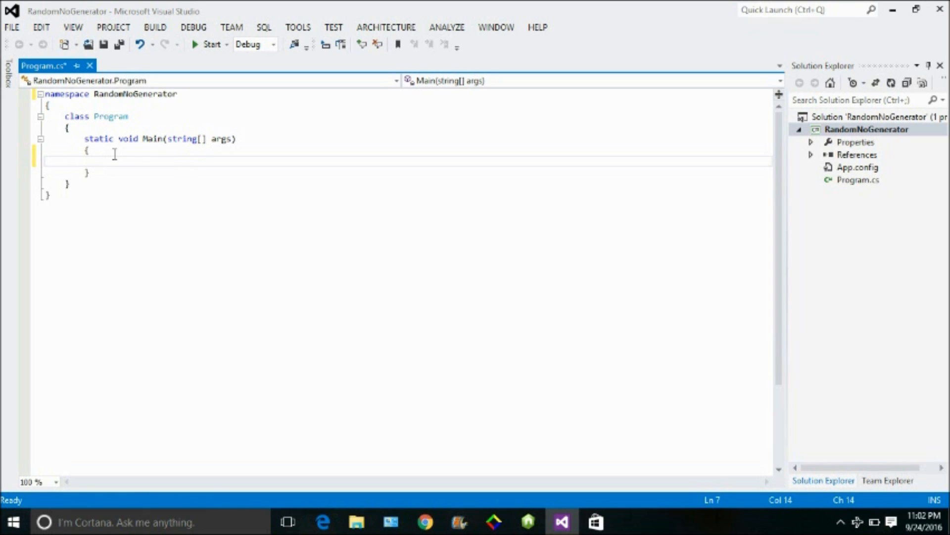
type("Random")
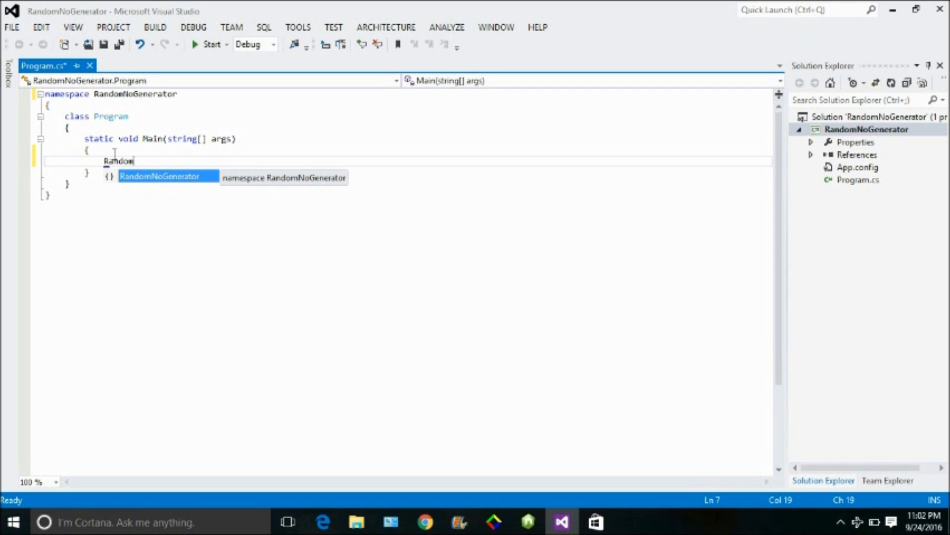
key("Backspace")
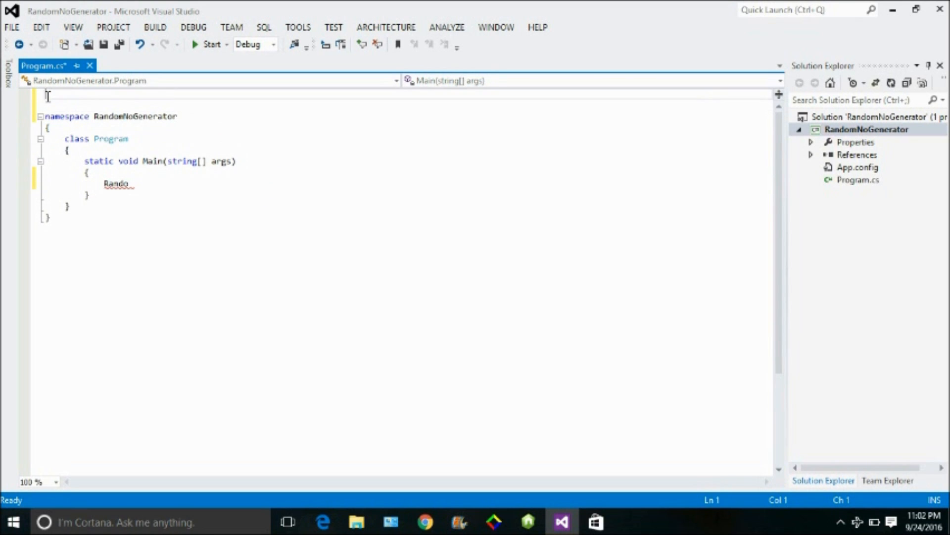
type("using")
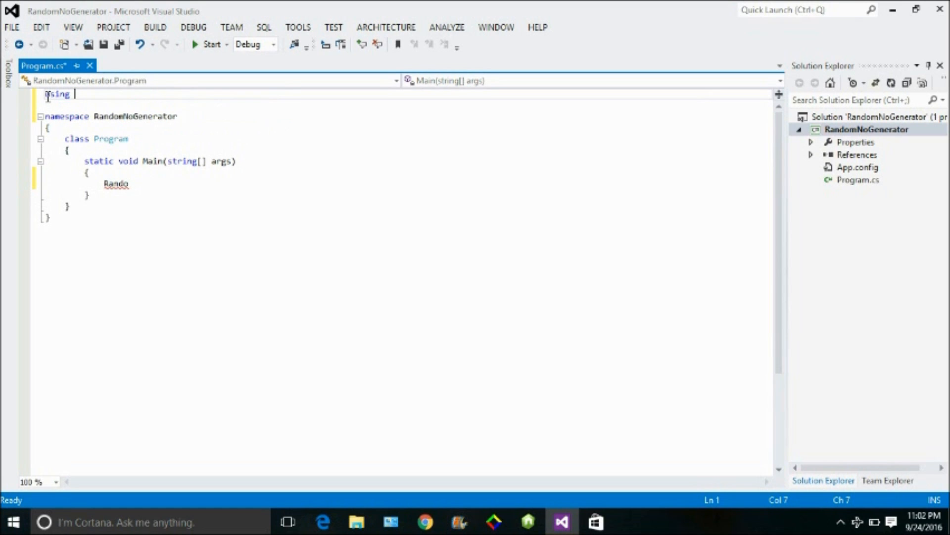
type("System;")
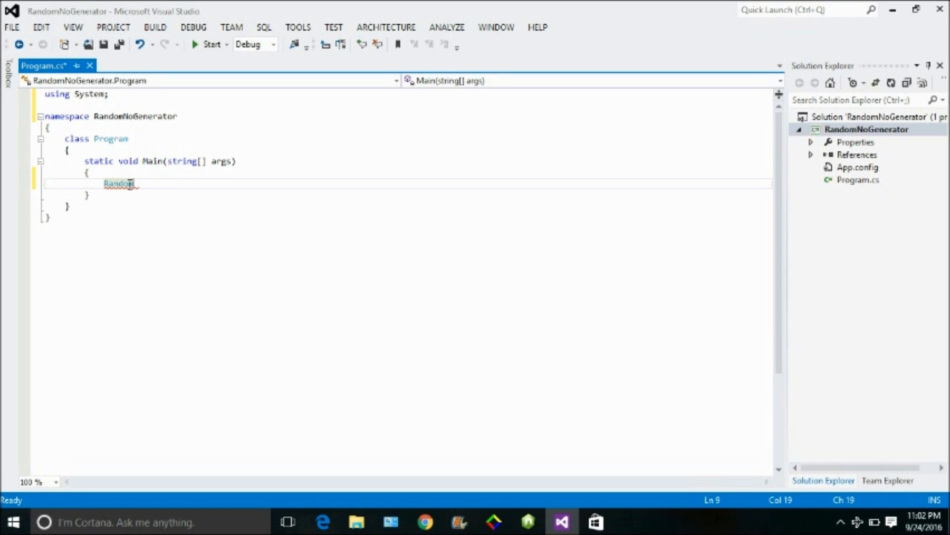
mouse_move(120, 183)
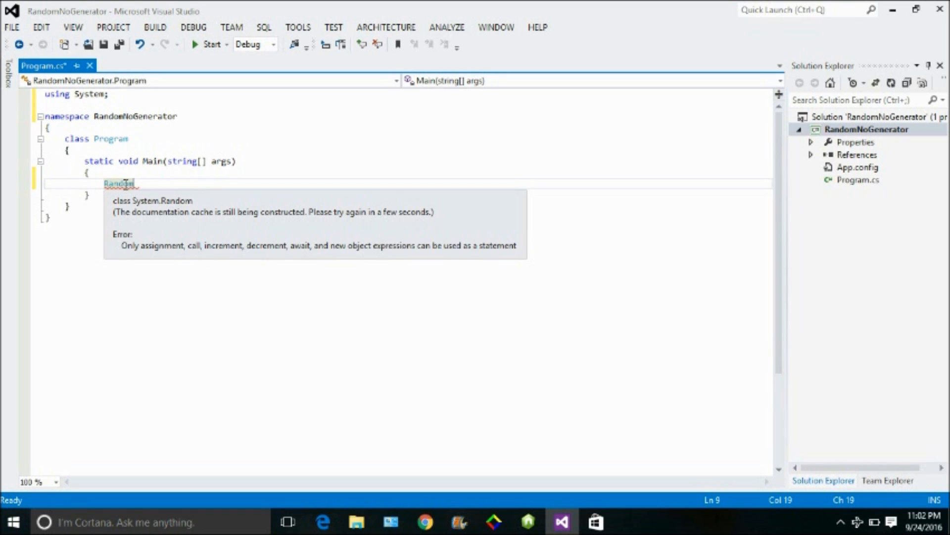
- Go to the Random class definition and expand the Next() documentation
right_click(119, 183)
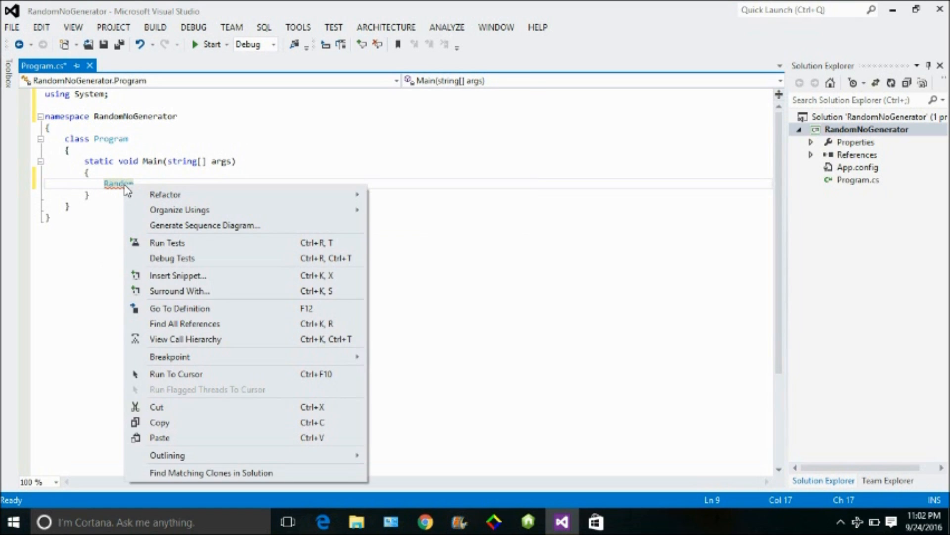
mouse_move(188, 345)
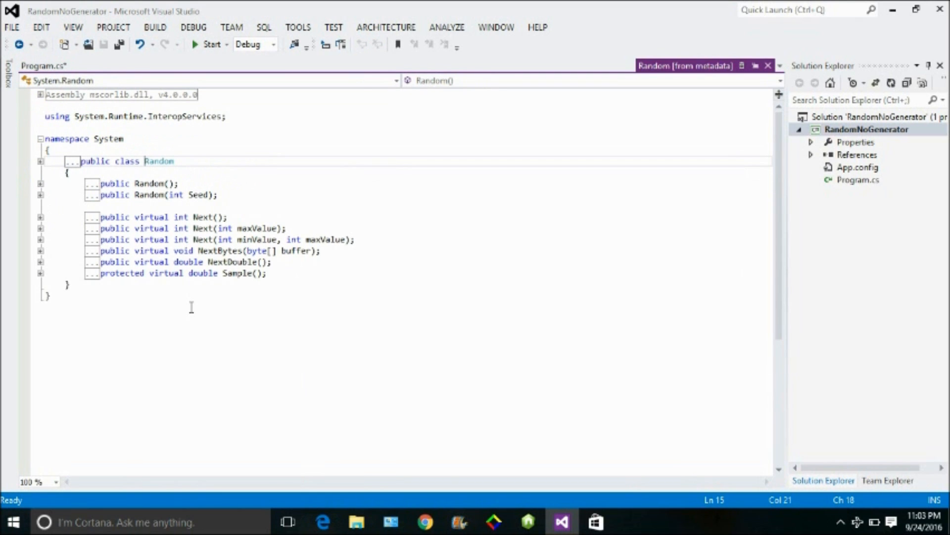
mouse_move(54, 238)
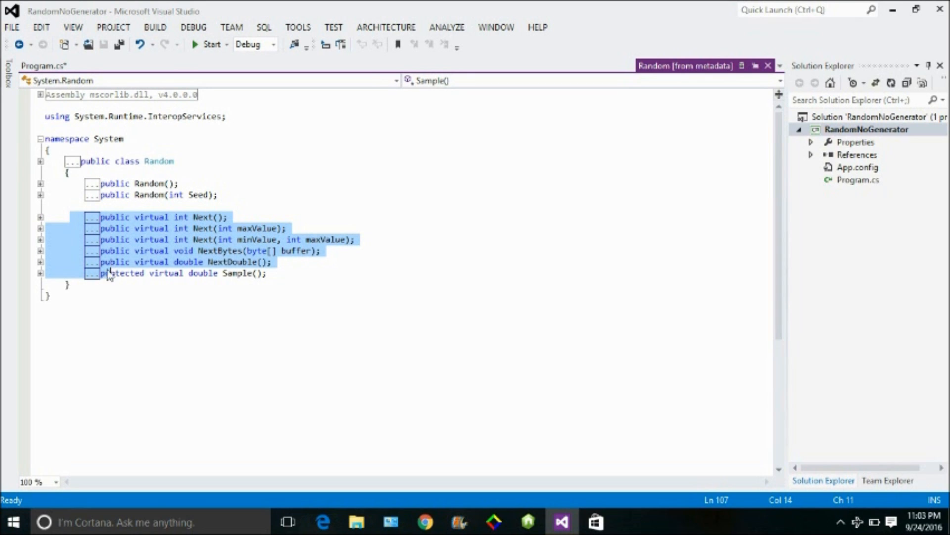
mouse_move(235, 221)
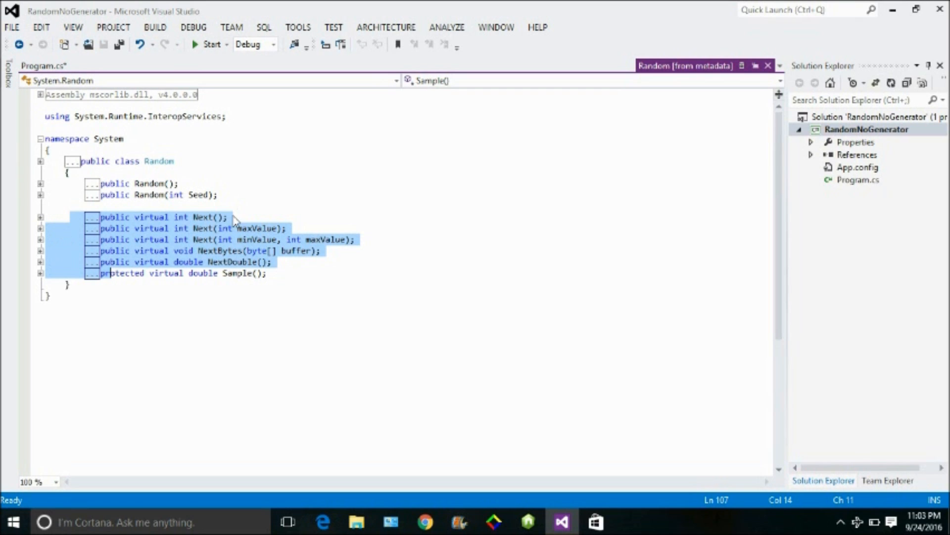
mouse_move(208, 223)
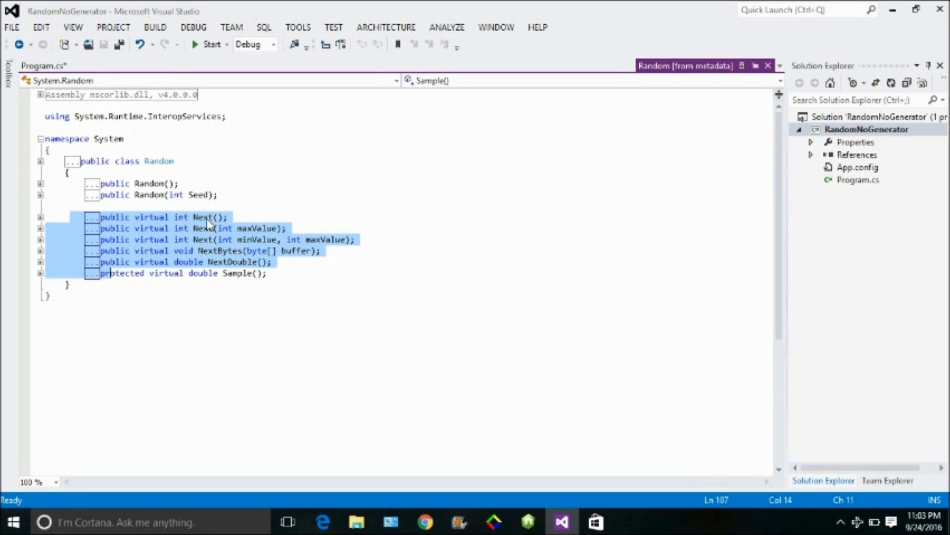
left_click(213, 217)
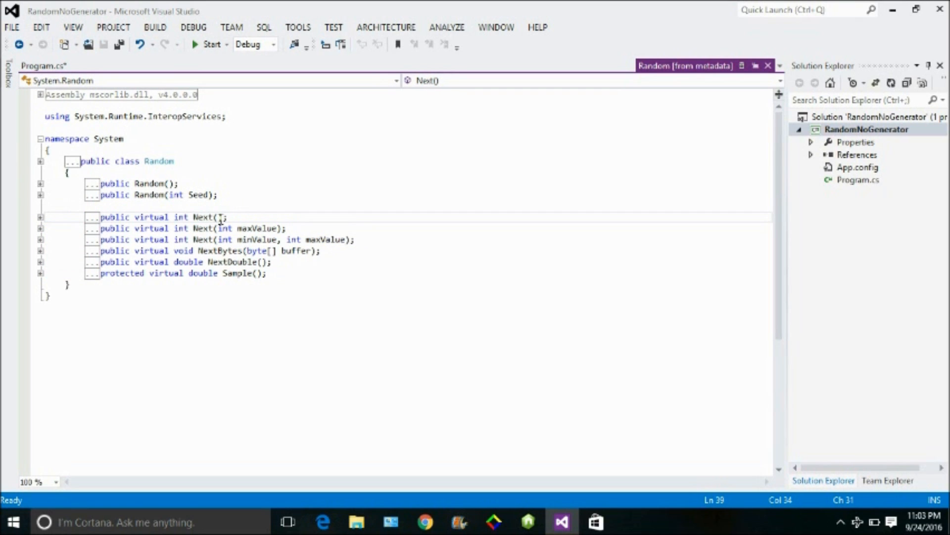
mouse_move(224, 229)
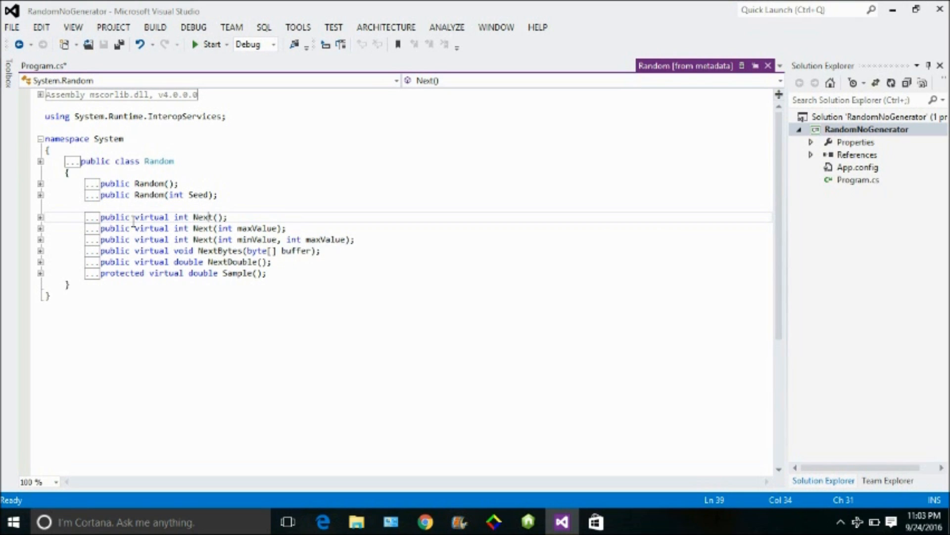
left_click(40, 217)
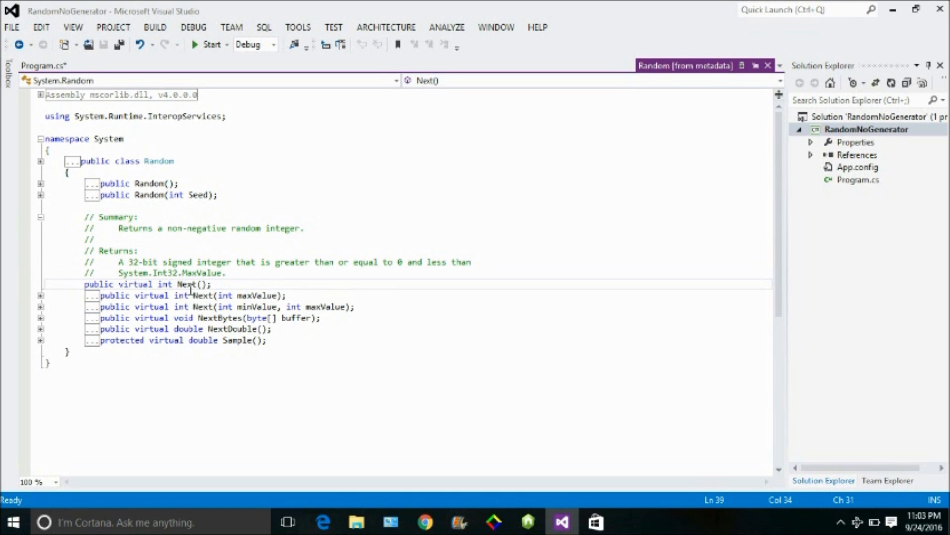
mouse_move(227, 239)
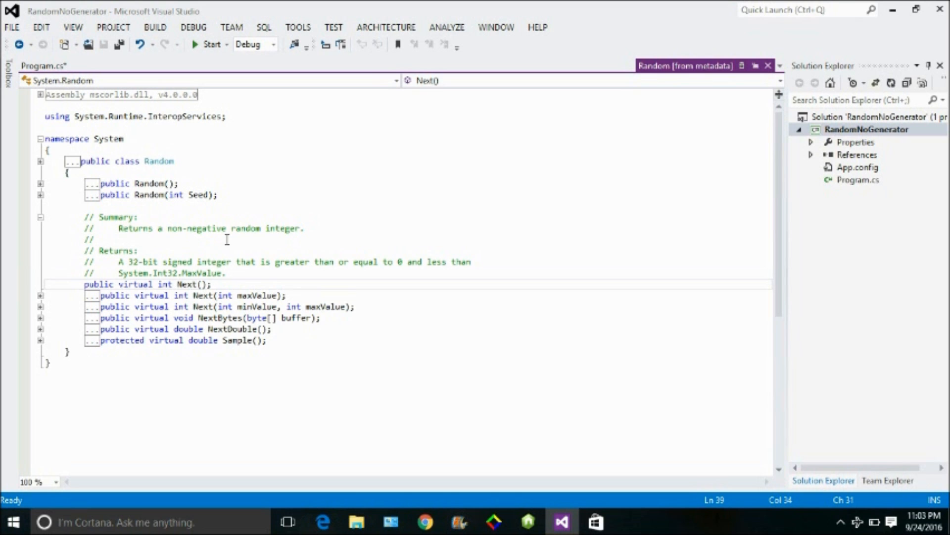
mouse_move(36, 302)
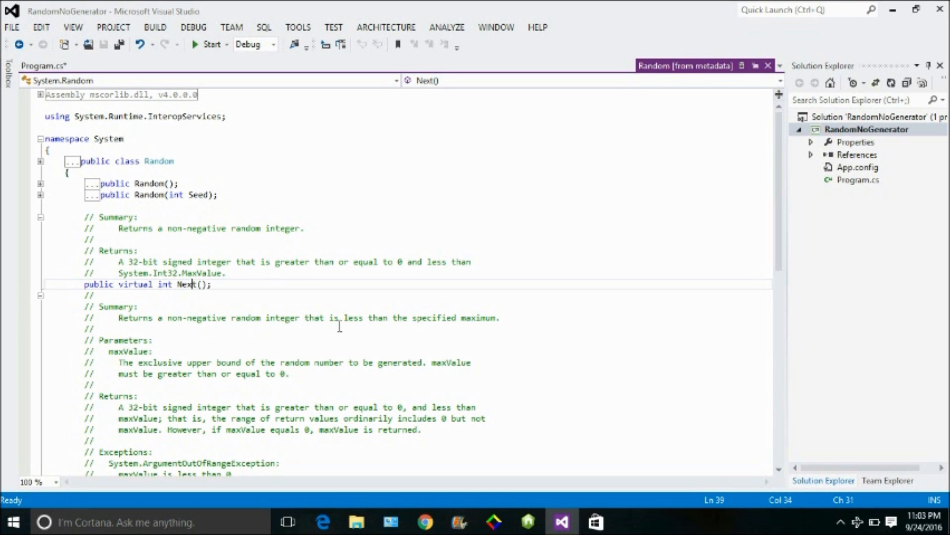
mouse_move(572, 357)
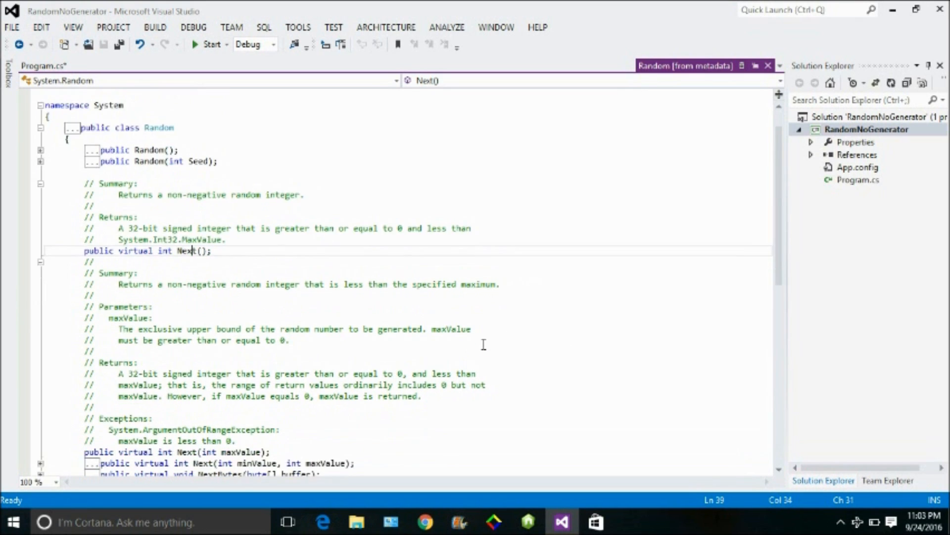
scroll("up", 3)
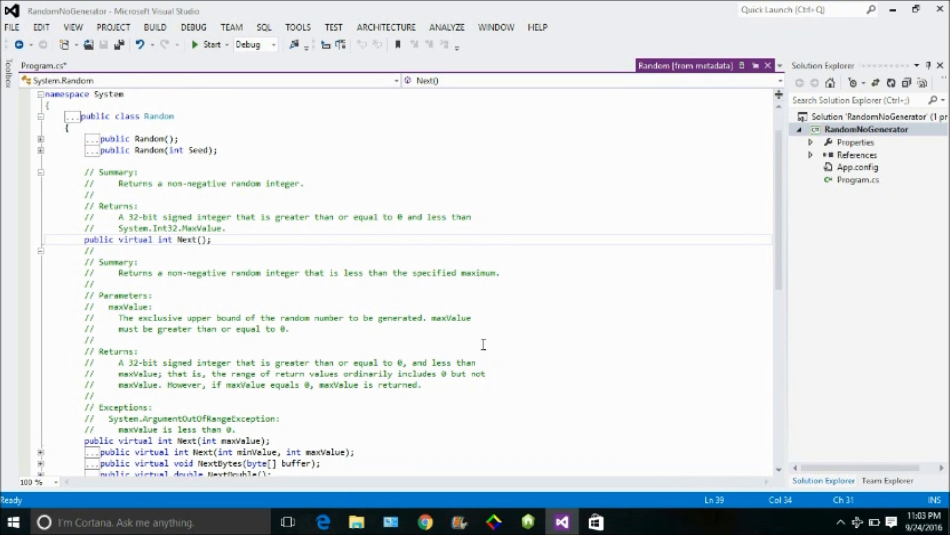
scroll("down", 3)
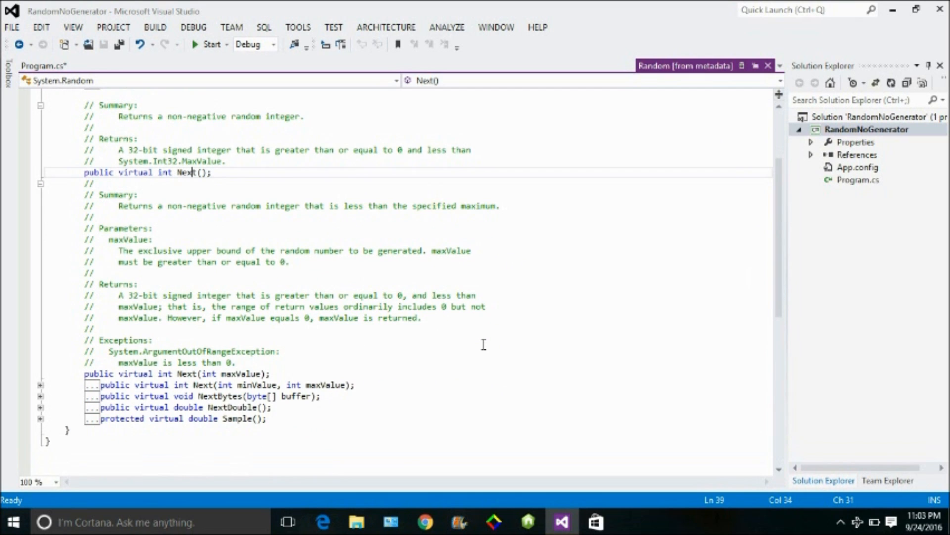
scroll("down", 3)
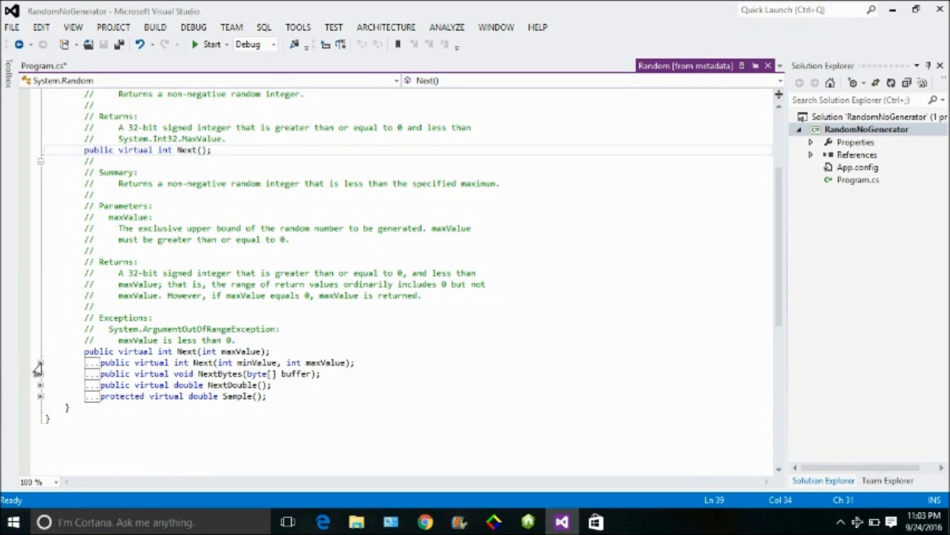
- Expand the documentation for Next(maxValue) and Next(minValue, maxValue)
left_click(41, 362)
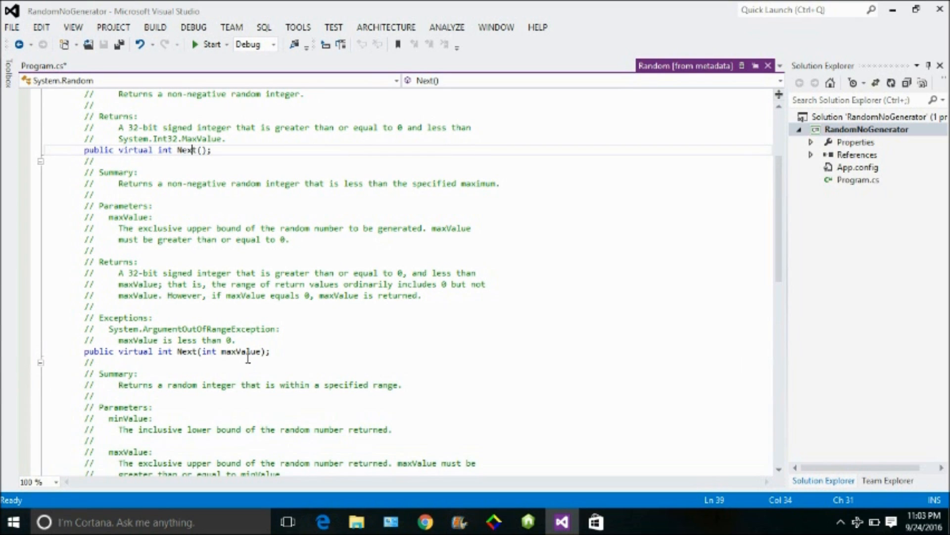
scroll("down", 3)
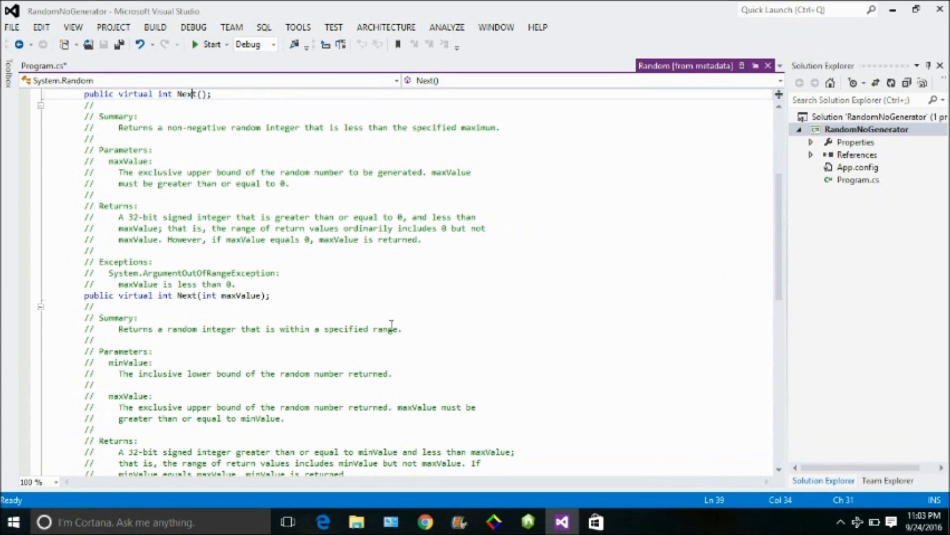
scroll("down", 3)
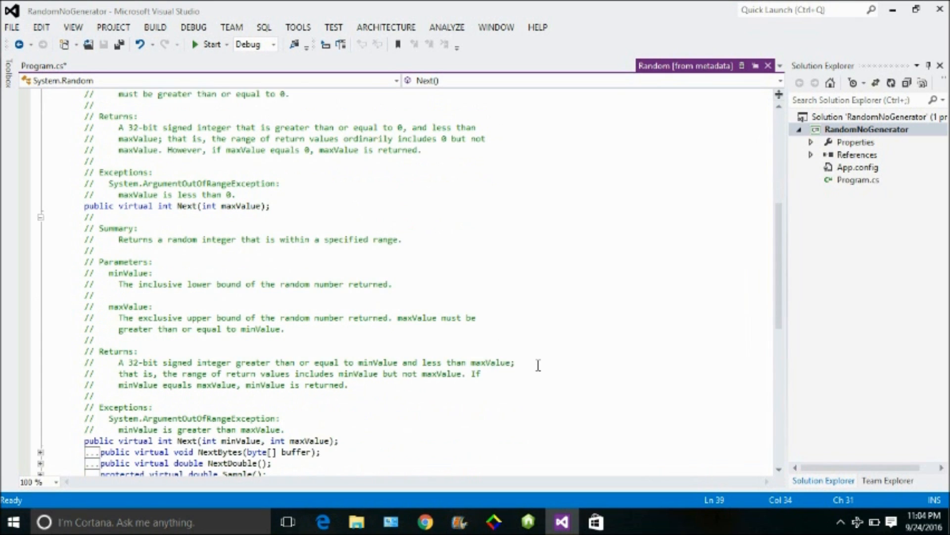
scroll("down", 3)
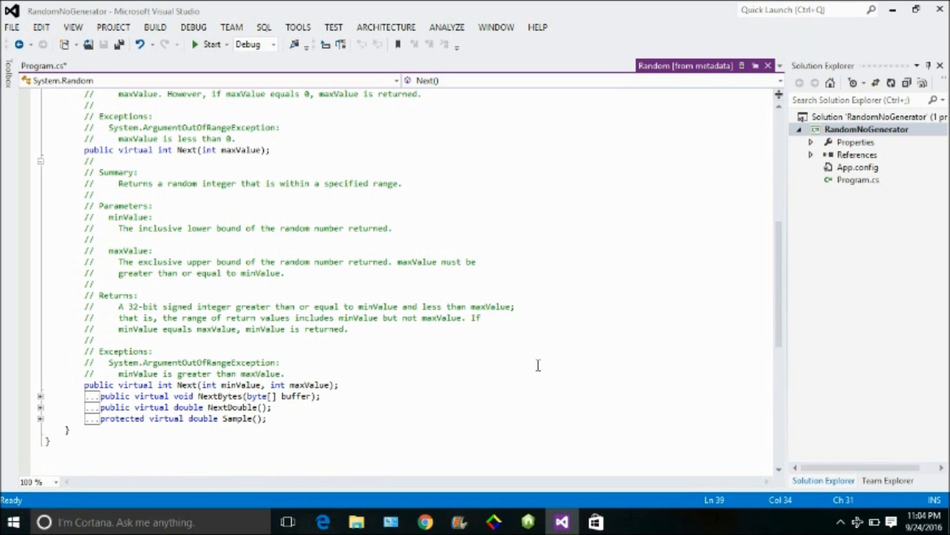
left_click(44, 66)
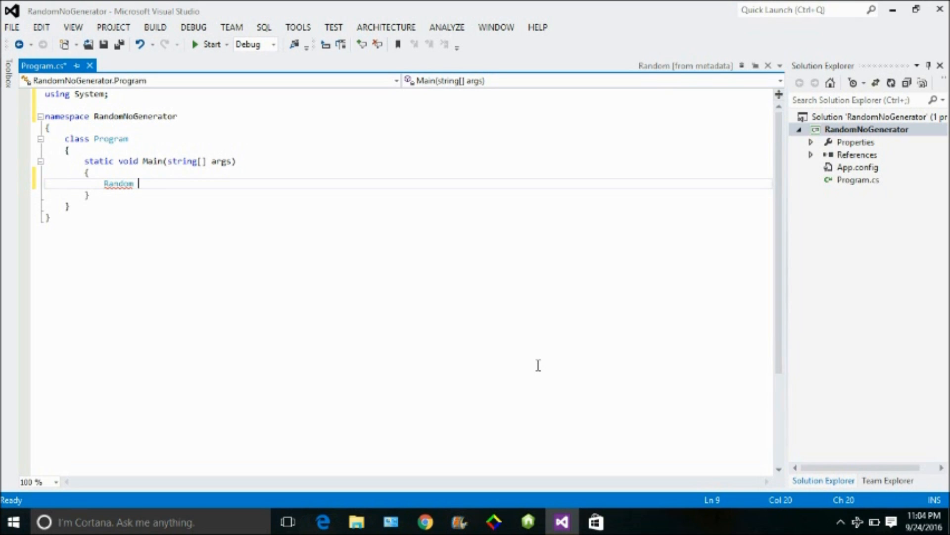
- Declare Random ran = new Random(); and begin a ran.Next( call on the next line
type("ran")
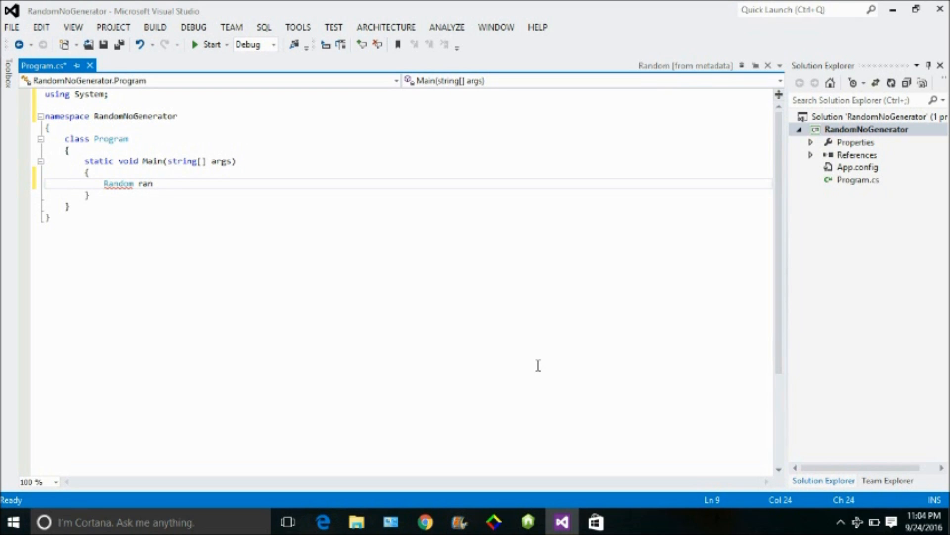
type("= new Random")
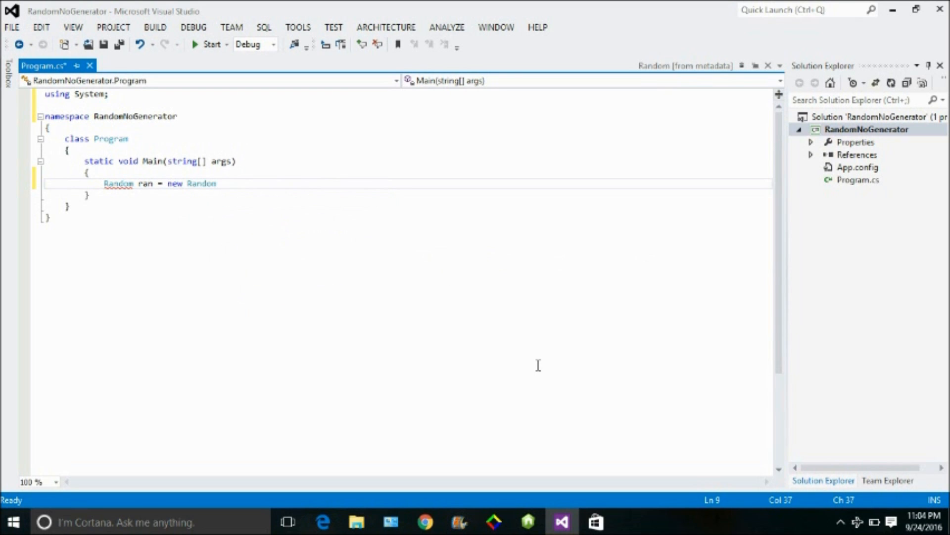
type("();")
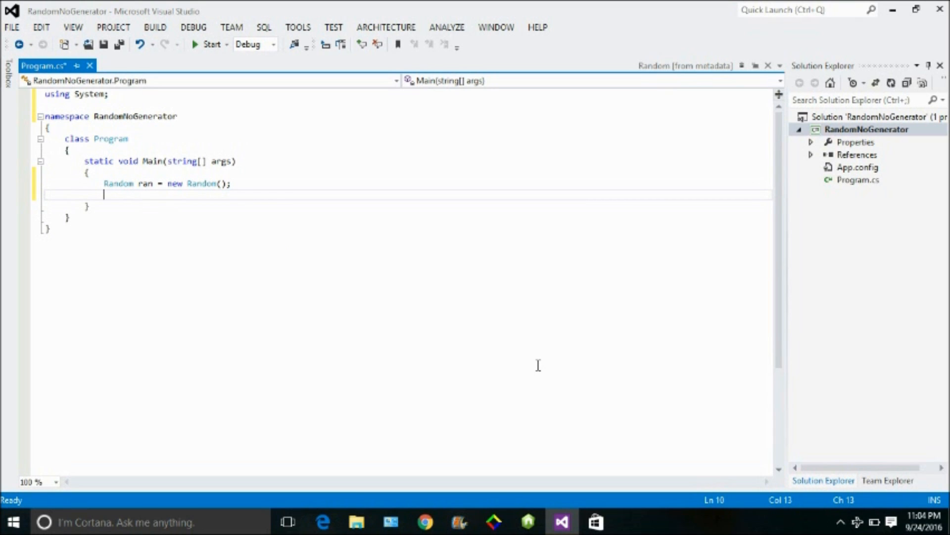
type("ran.Next")
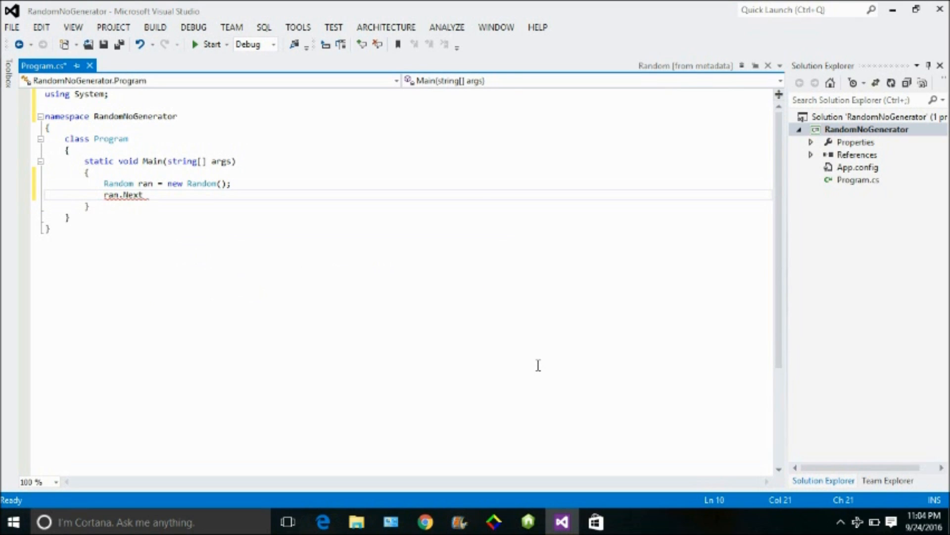
type("(")
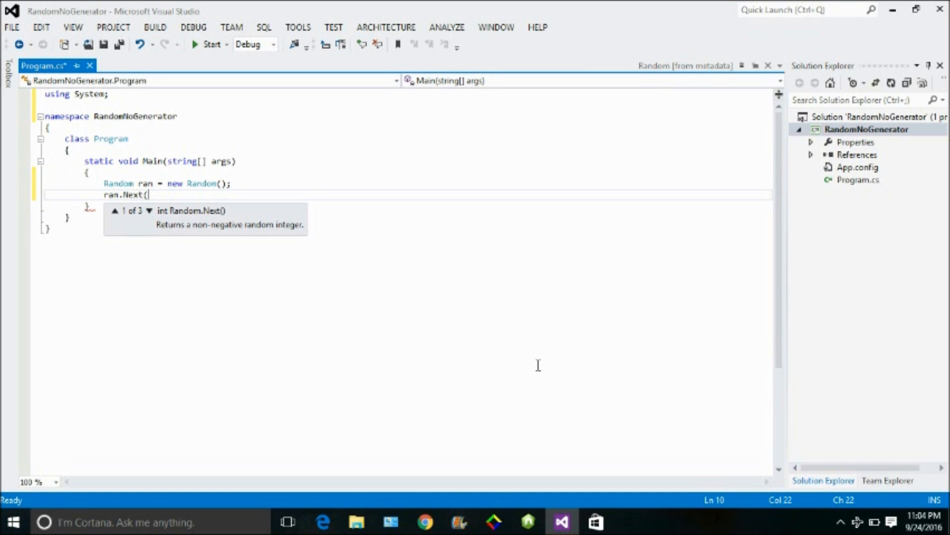
left_click(685, 65)
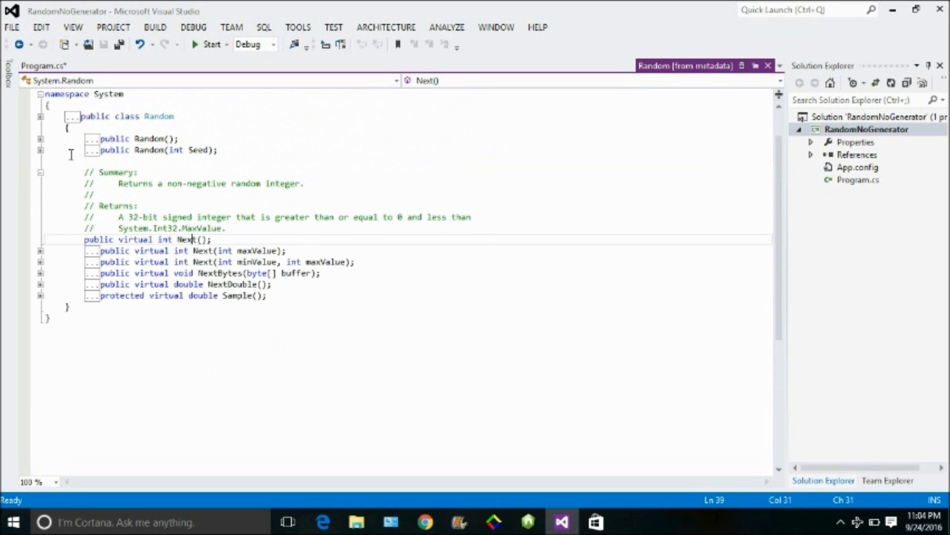
left_click(40, 149)
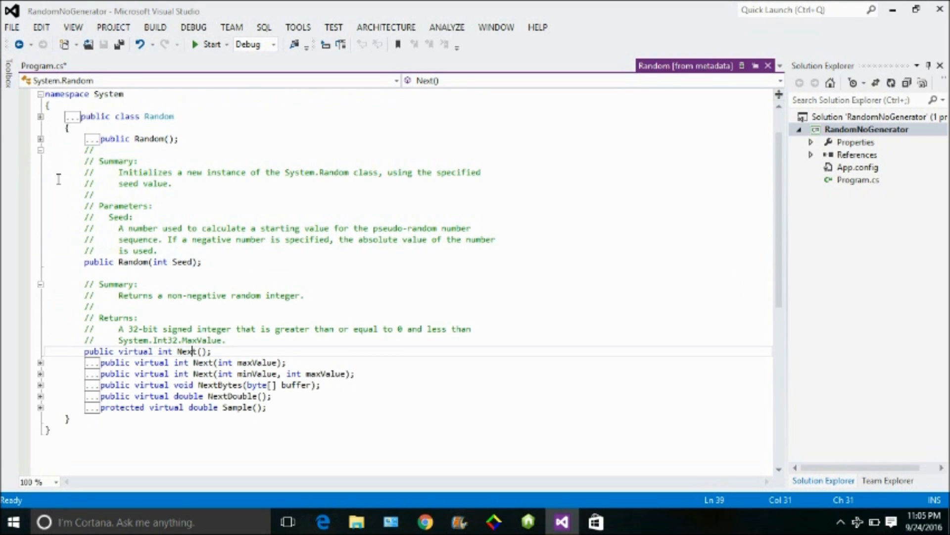
left_click(40, 150)
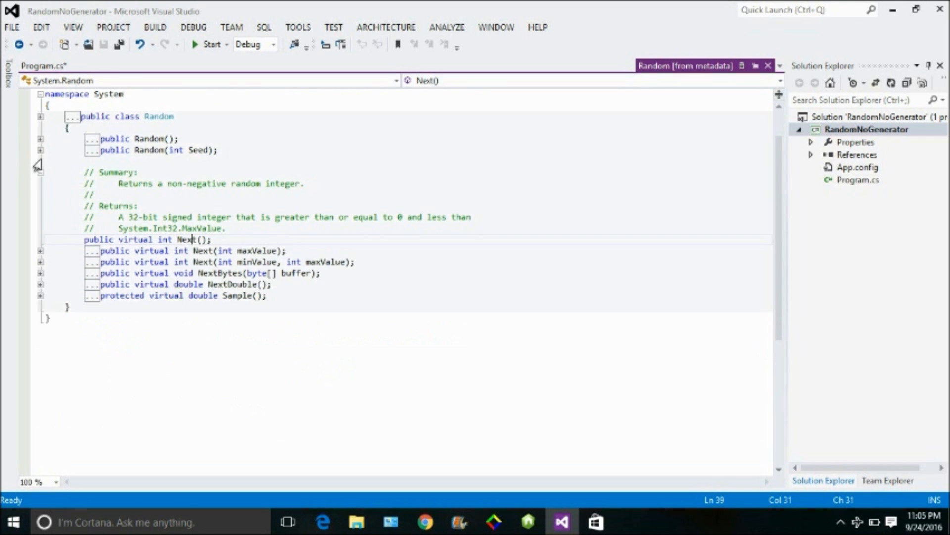
left_click(40, 172)
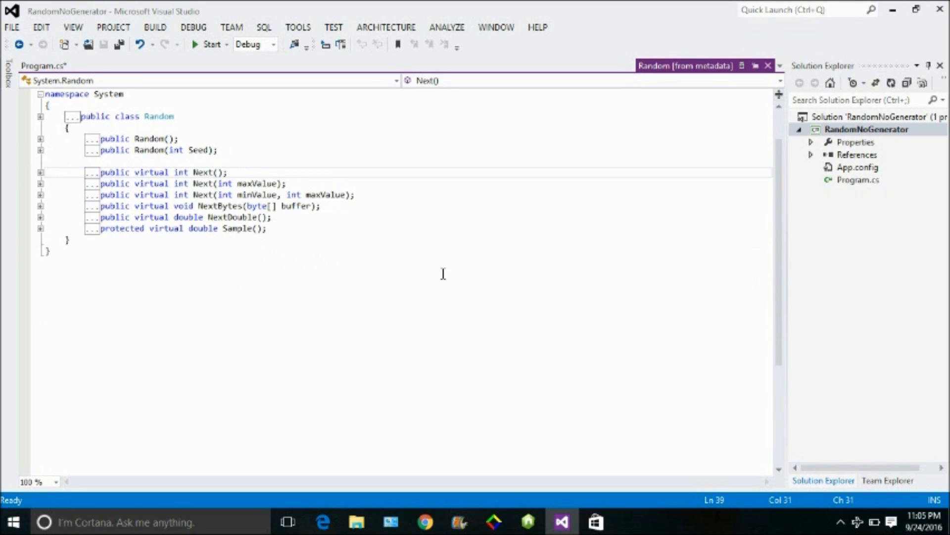
left_click(44, 66)
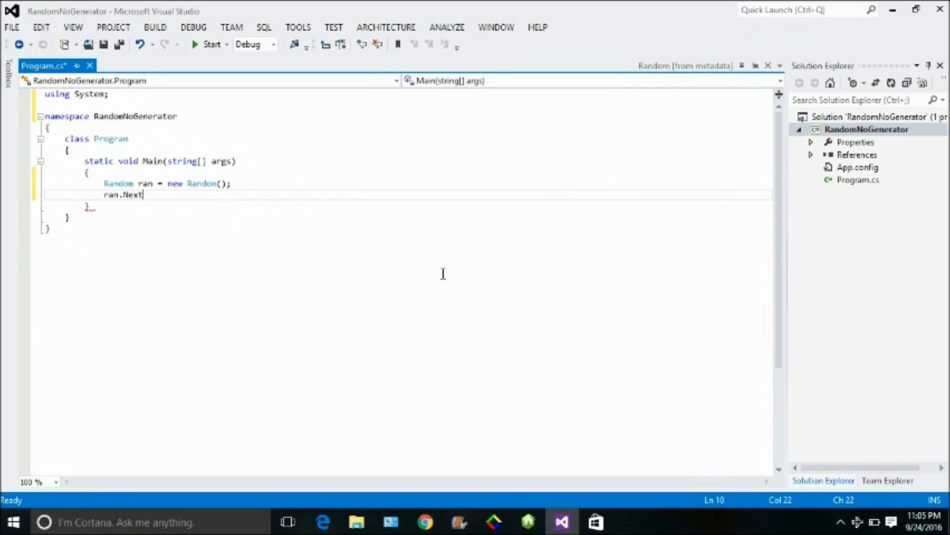
- Complete the call as ran.Next(1, 100); using the minValue, maxValue overload
type("(")
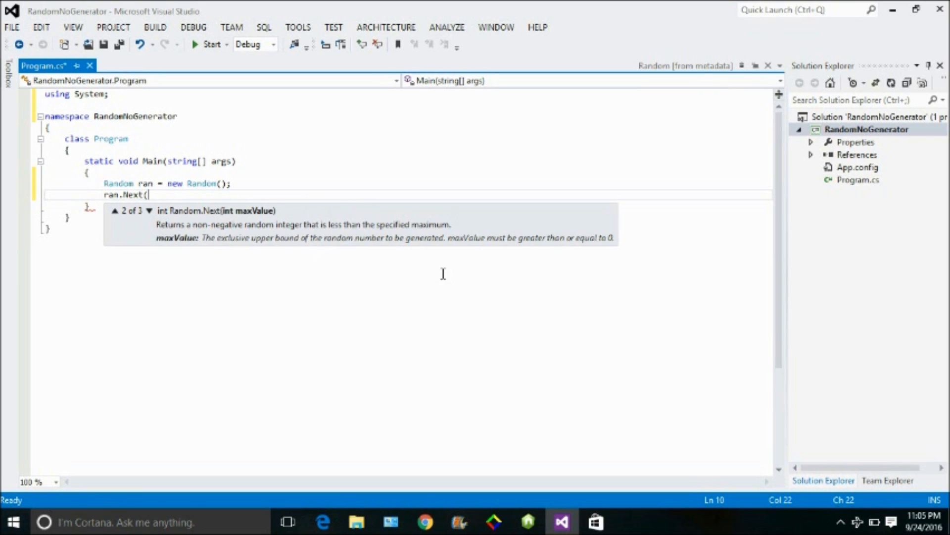
left_click(149, 210)
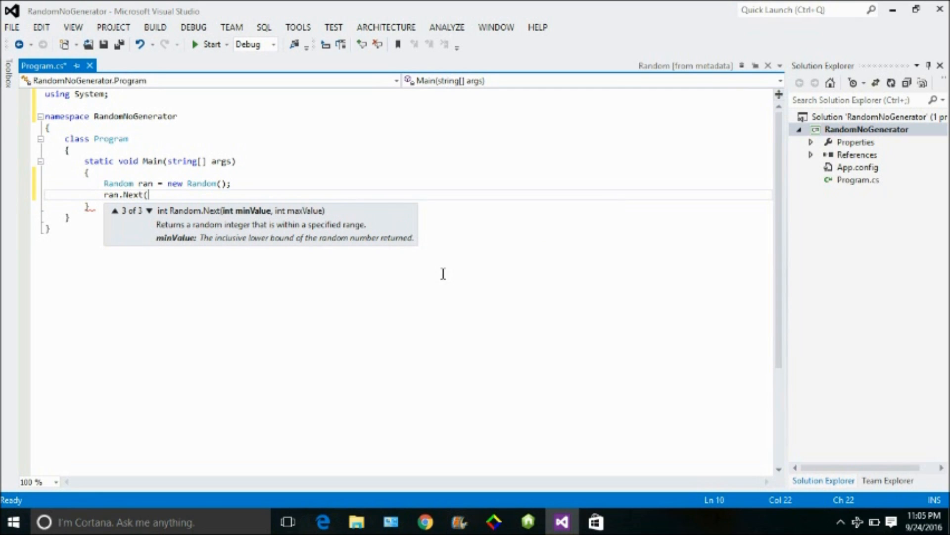
type(")")
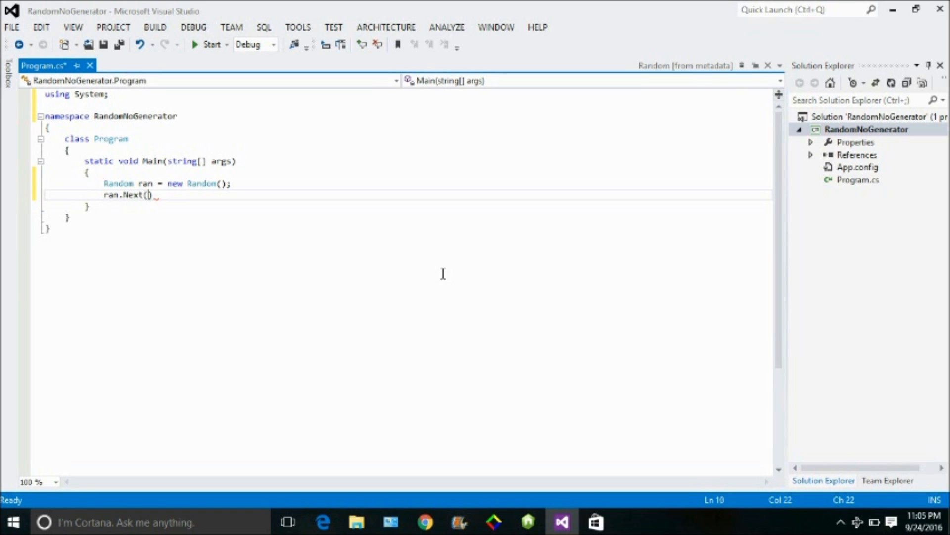
type("1,")
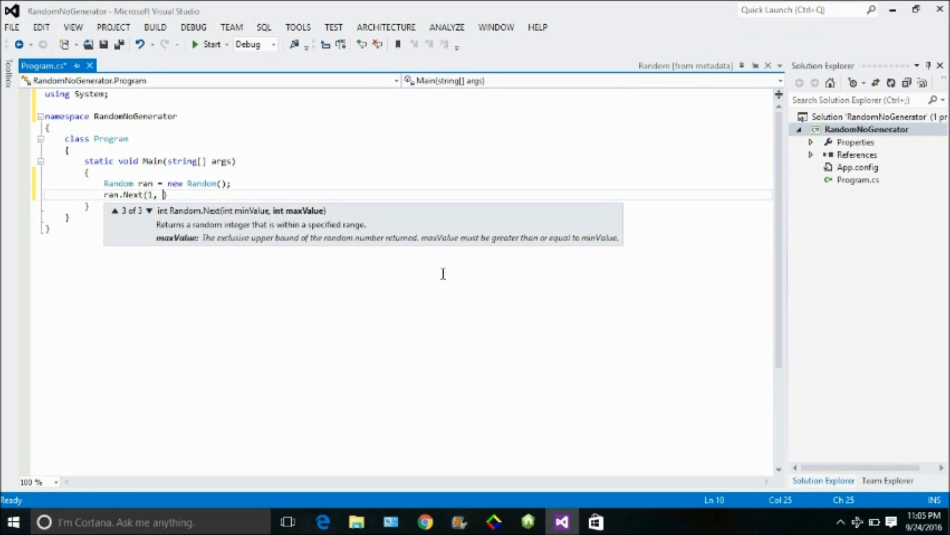
type("100)")
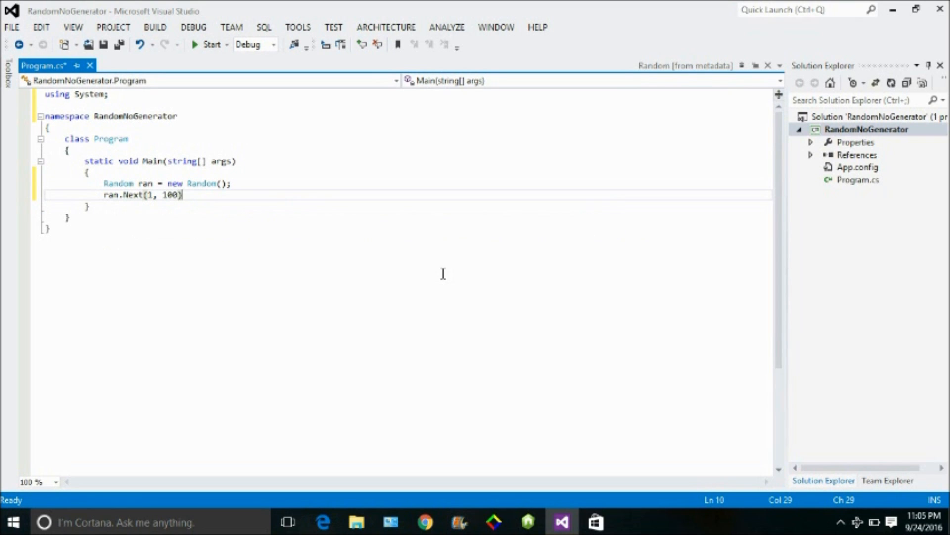
type(";")
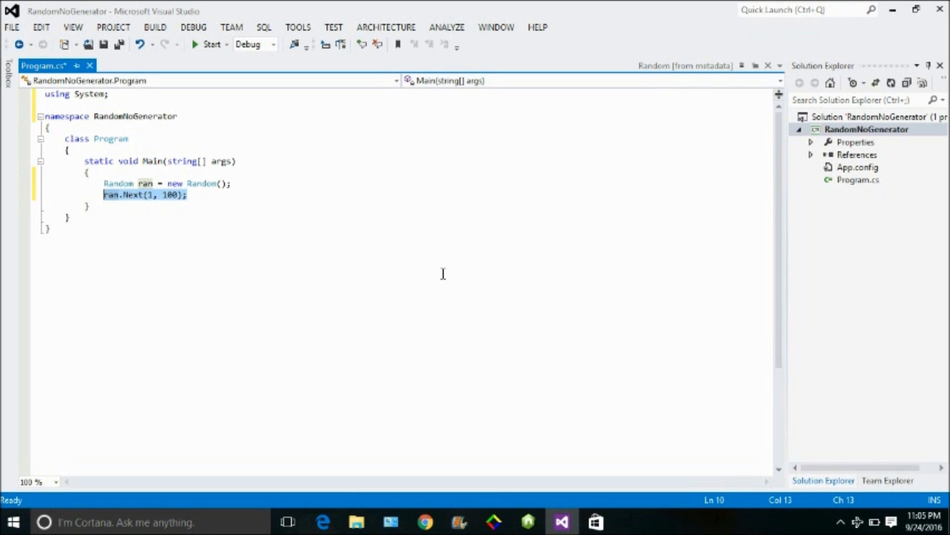
- Add a for loop (int i = 0; i < 15; i++) with an empty body after ran.Next
left_click(187, 194)
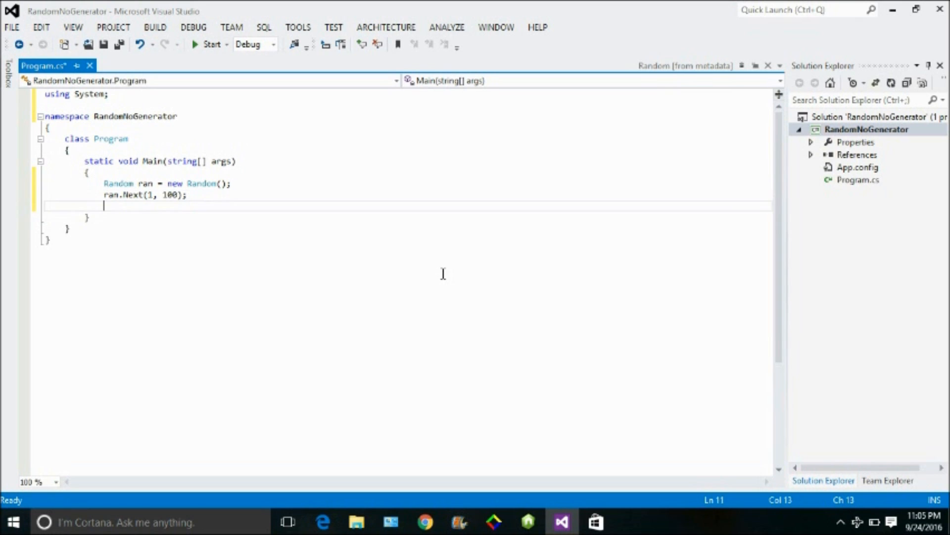
type("for")
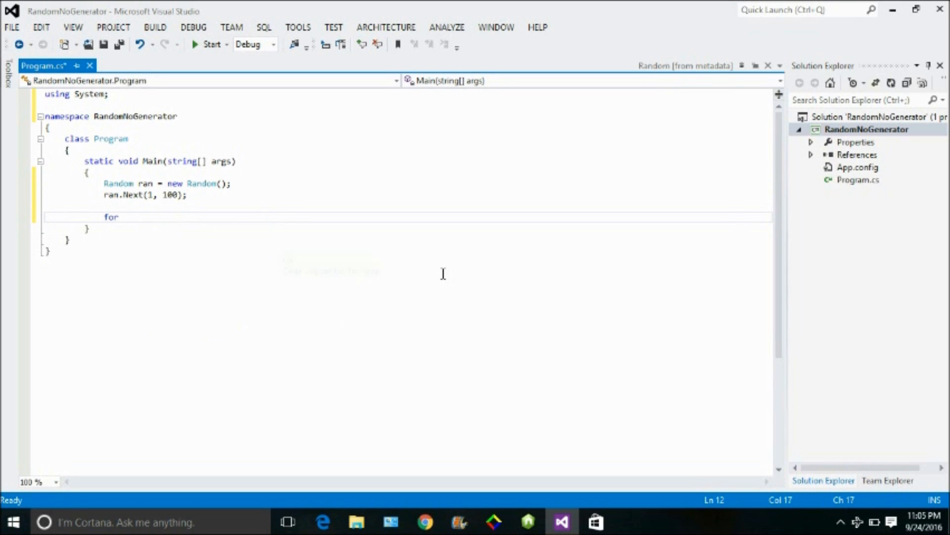
type("(int i")
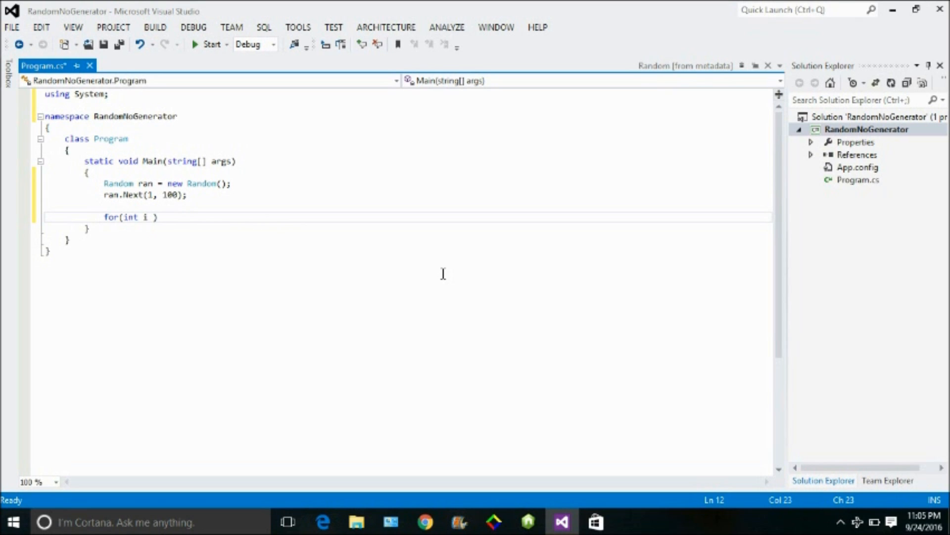
type("= 0;")
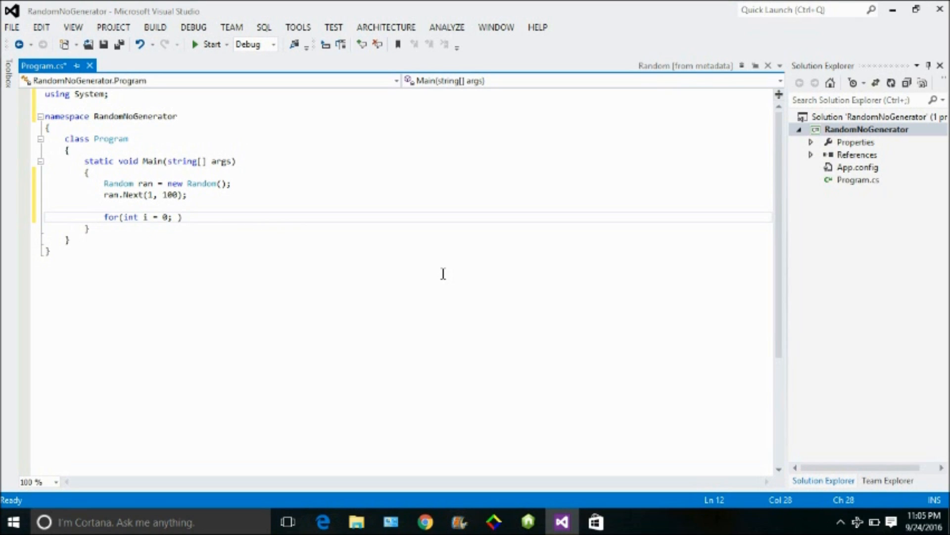
type("i")
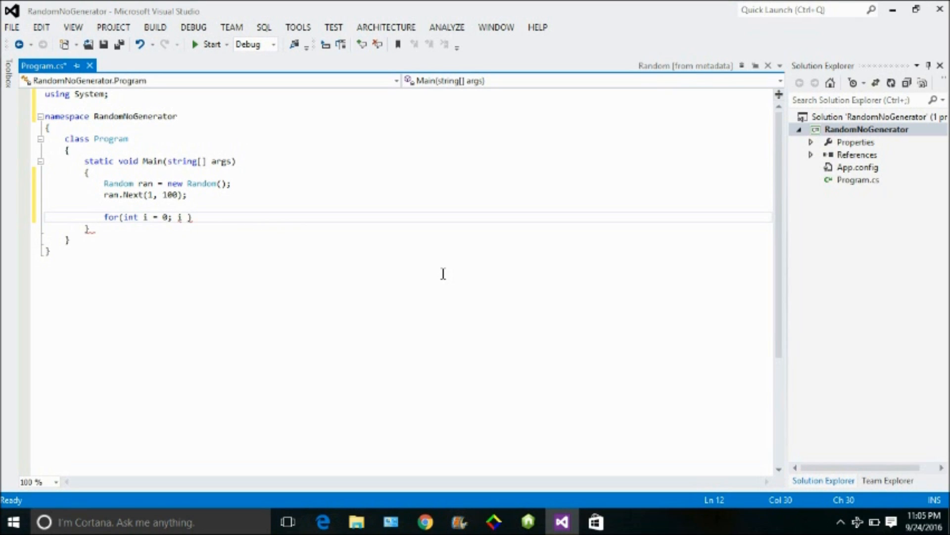
type("< 15)")
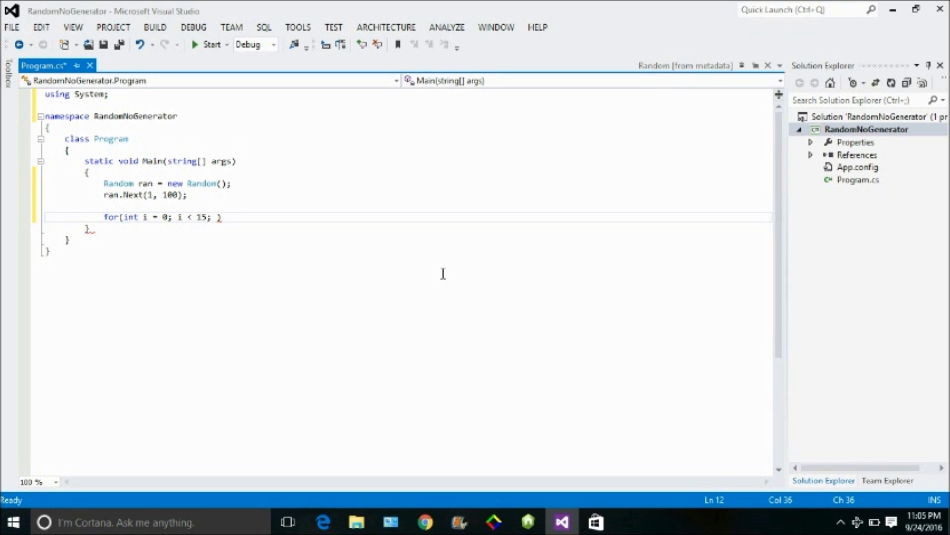
type("i++")
type("{ }")
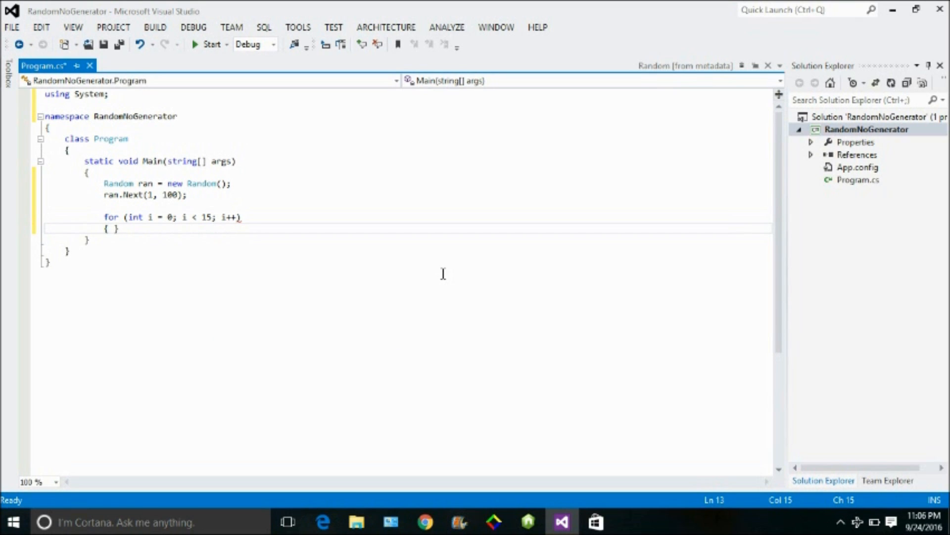
key("Enter")
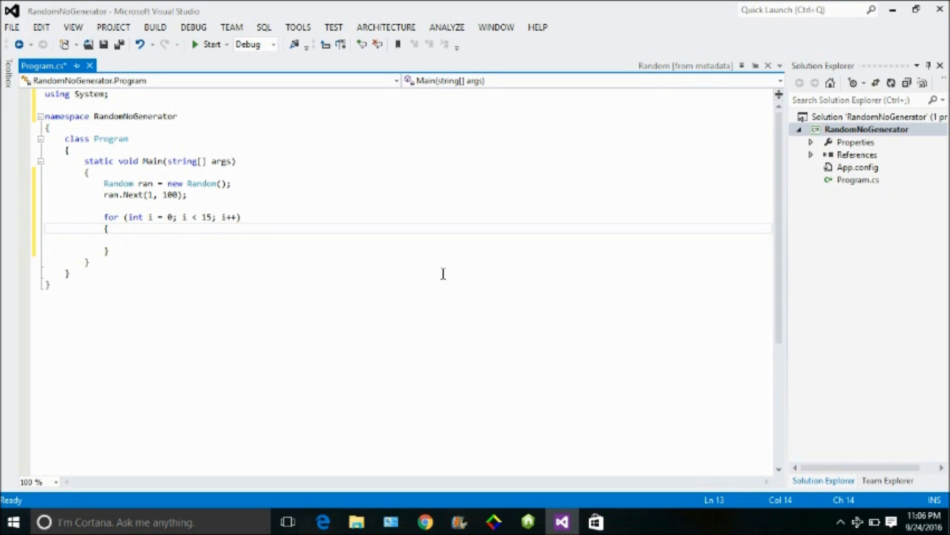
- Write Console.WriteLine with the format string "Random ... {0} is {1}" and i as first argument
type("cons")
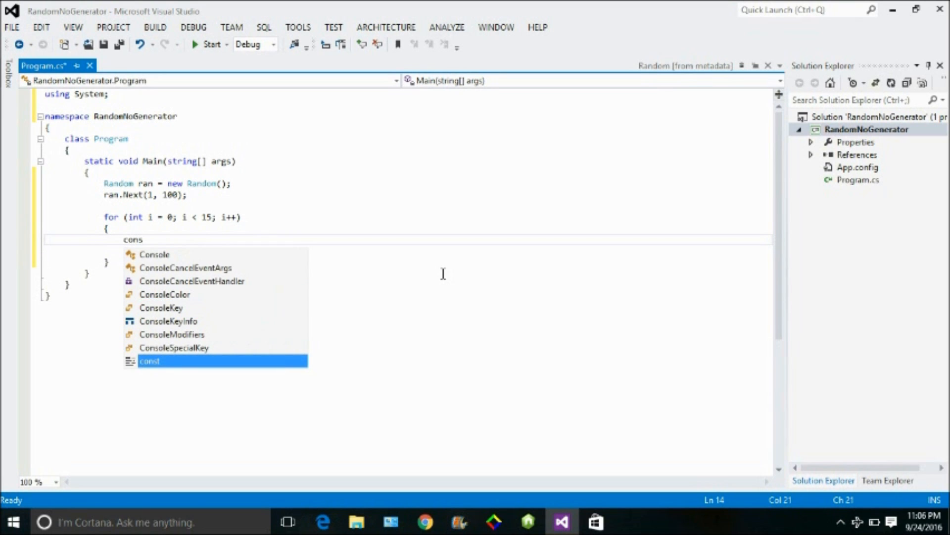
type("s")
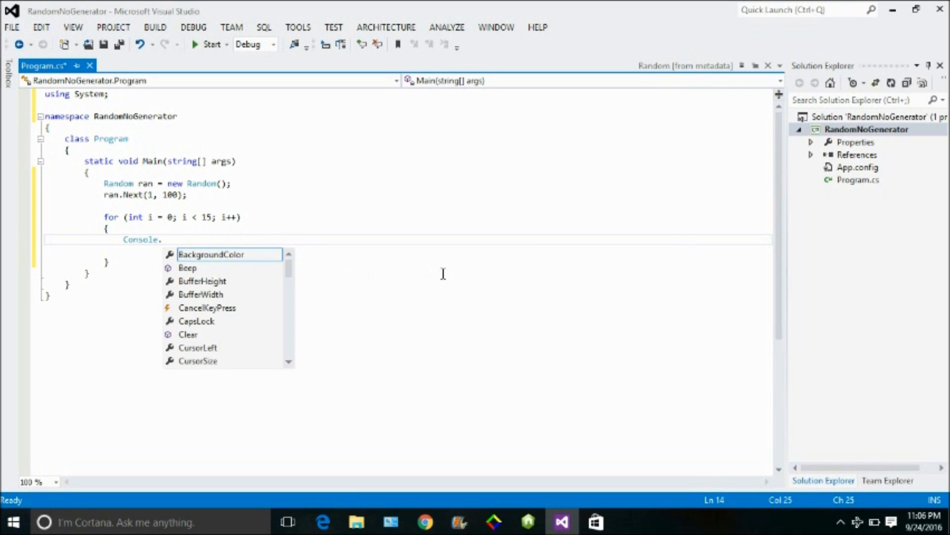
type("WriteLine(")
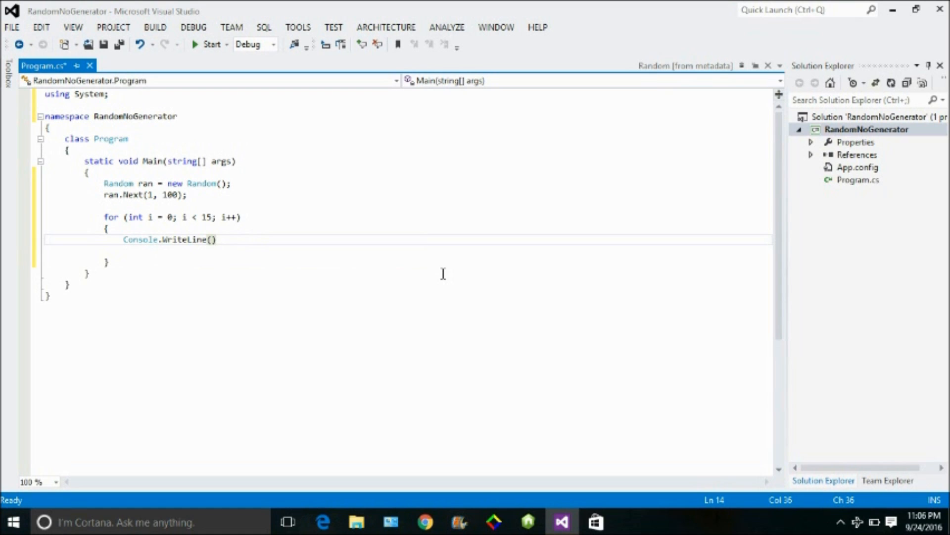
type(";")
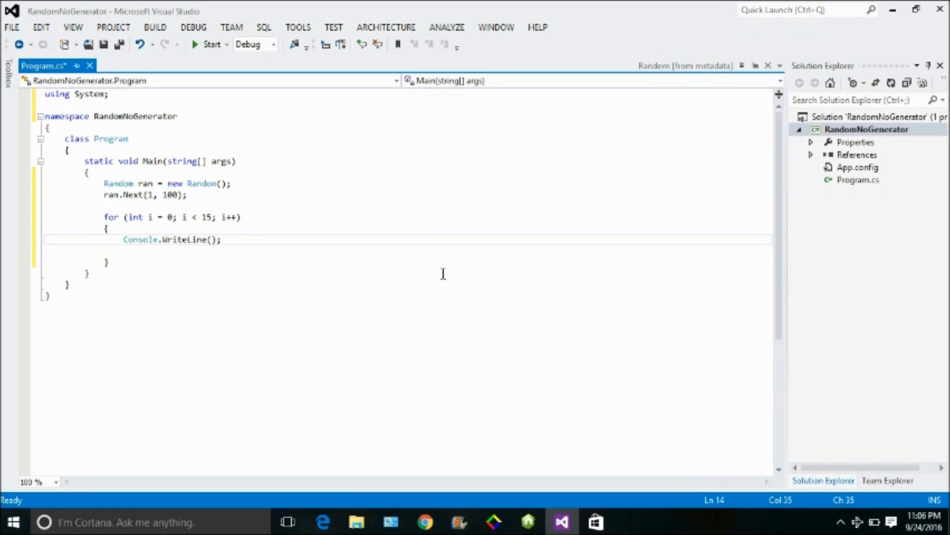
type("Random NonSerializedAttribute")
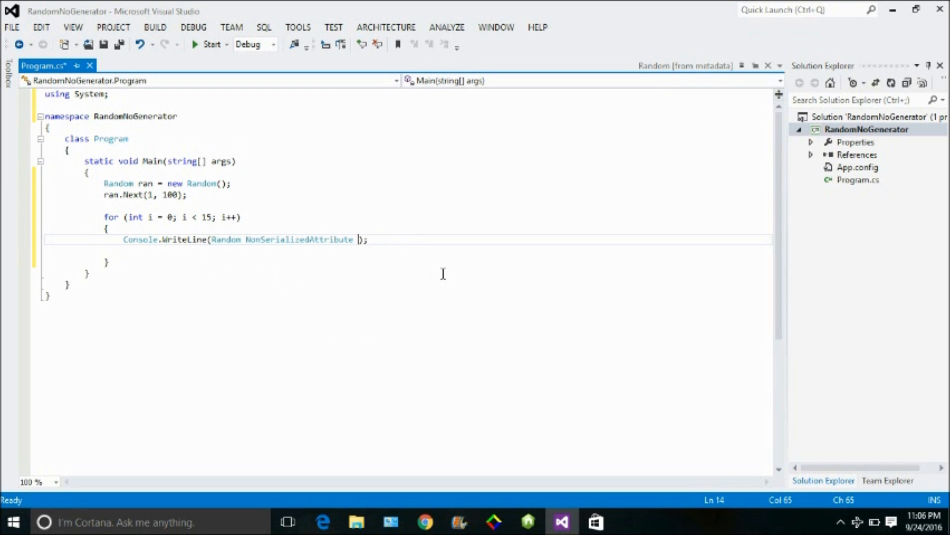
type("{0}")
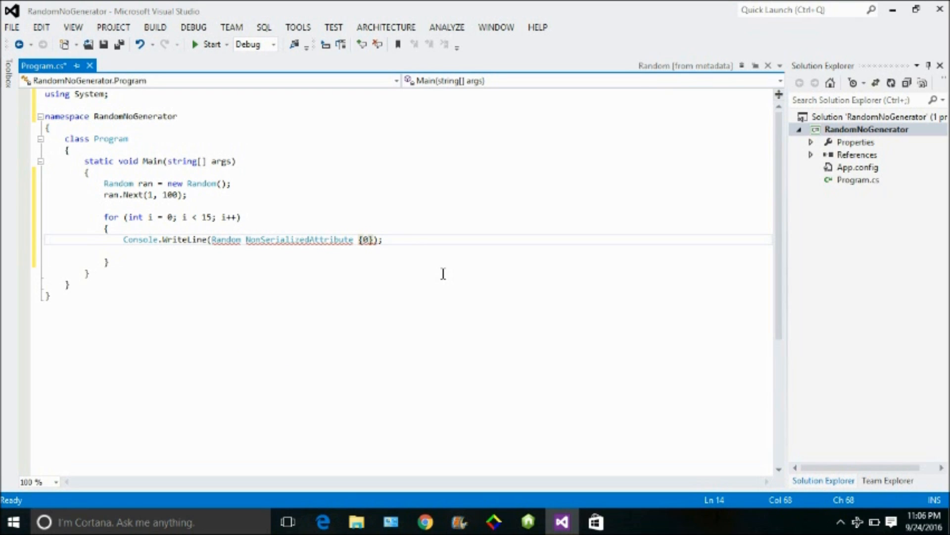
type("is")
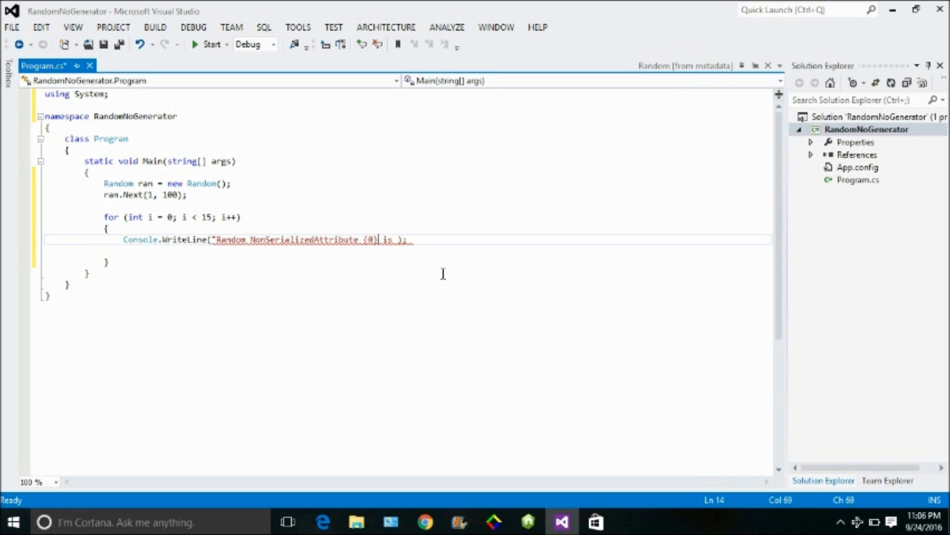
type("b")
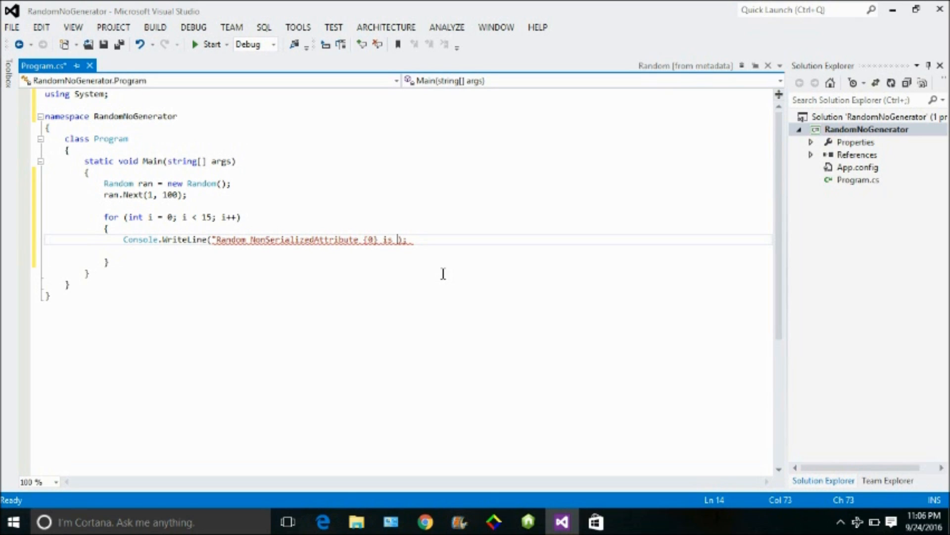
type("{")
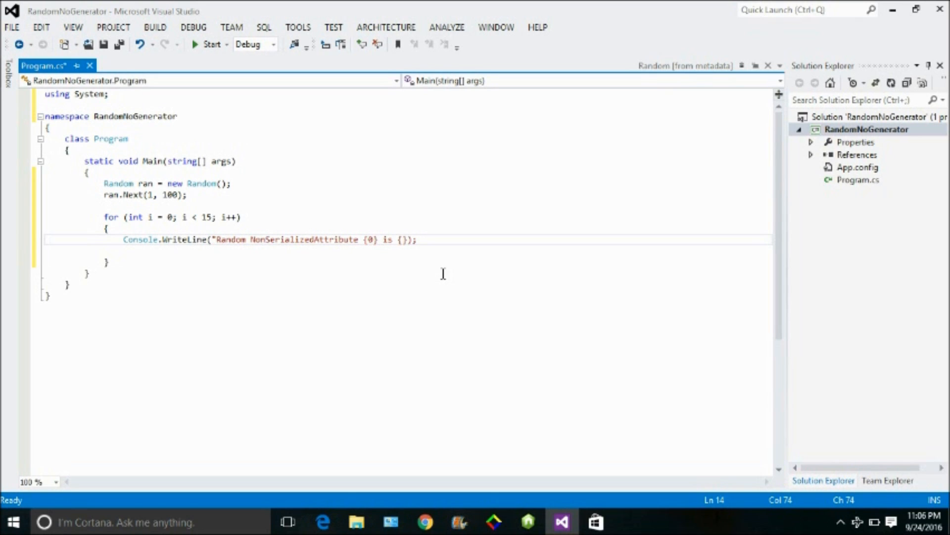
type("1")
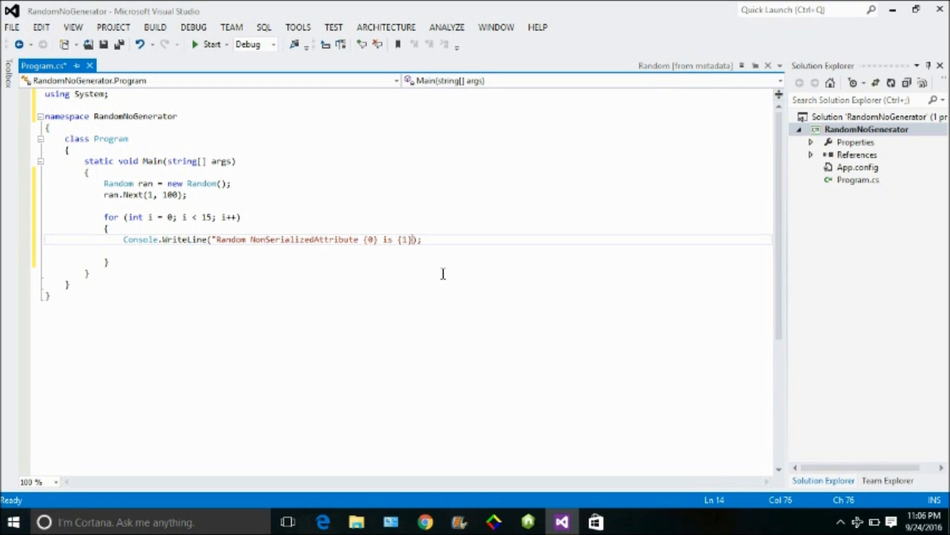
type("\",")
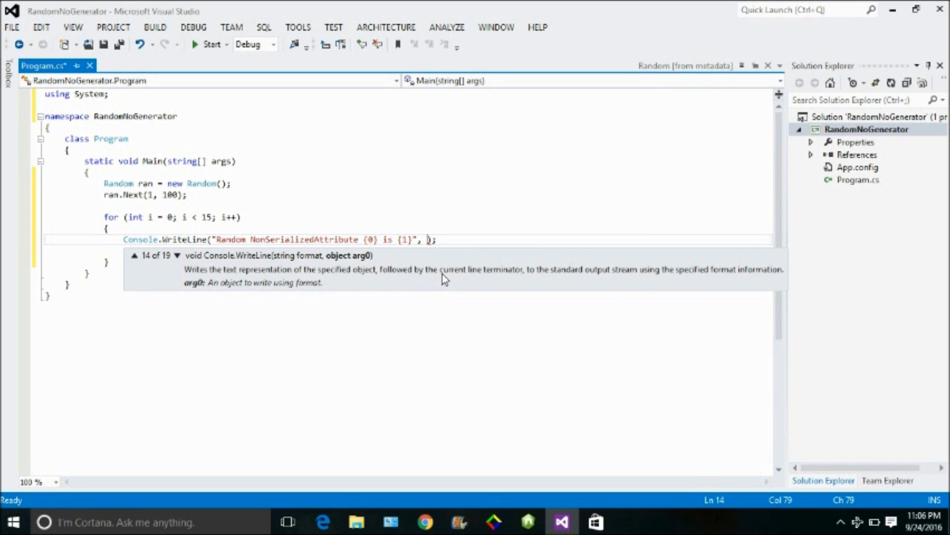
type("i,")
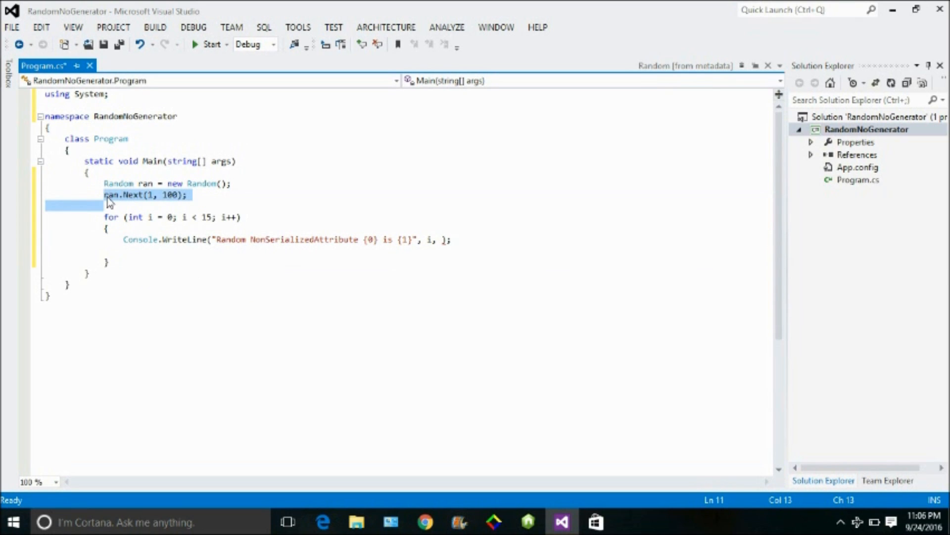
- Delete the standalone ran.Next line and pass ran.Next(1, 100) as WriteLine's second argument
left_click(46, 205)
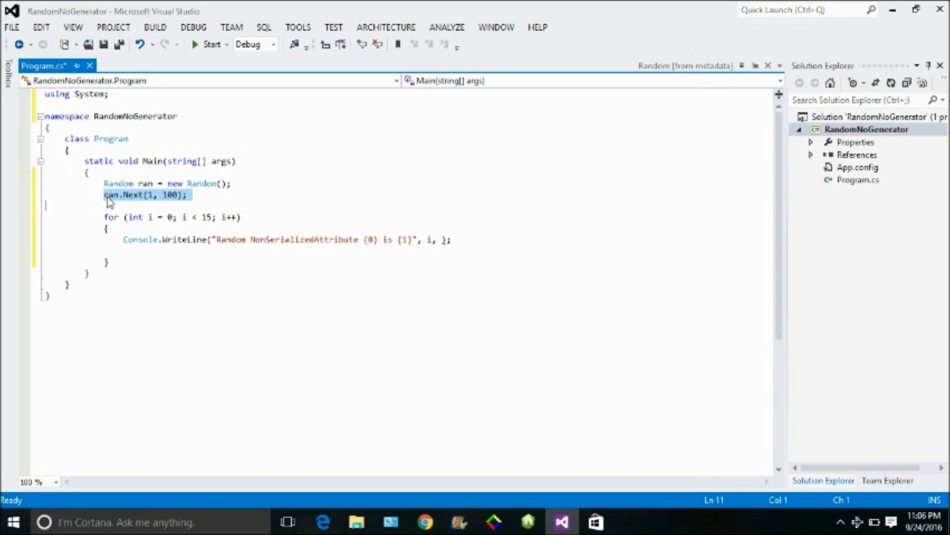
key("Delete")
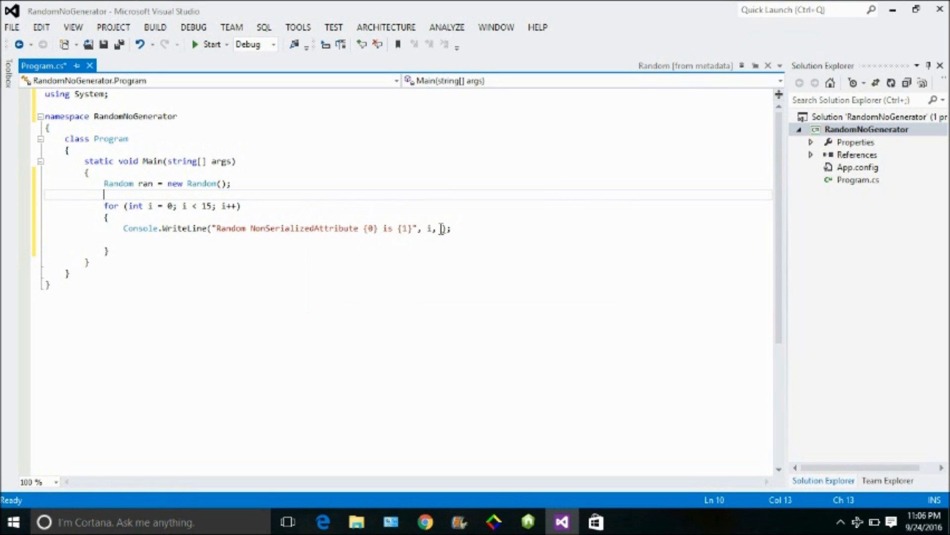
type("ran.Next(1, 100)")
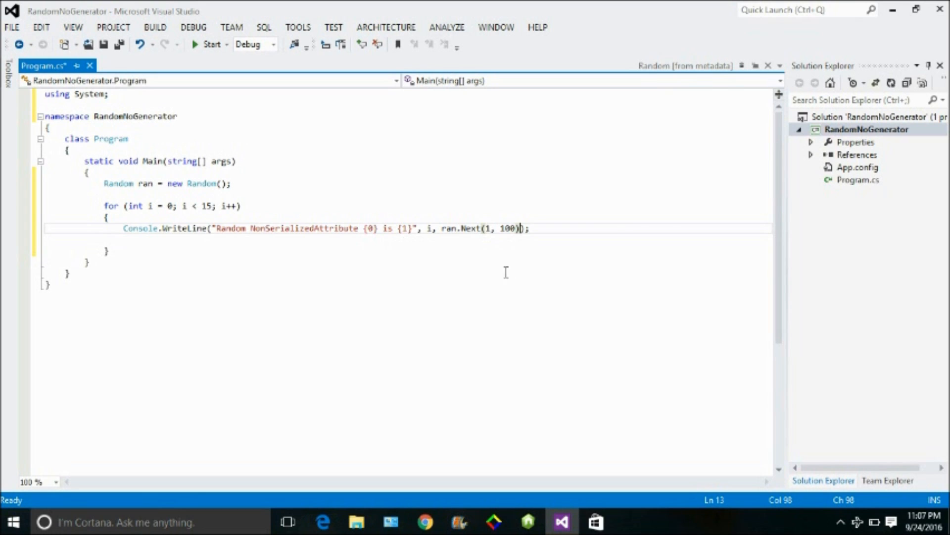
mouse_move(385, 205)
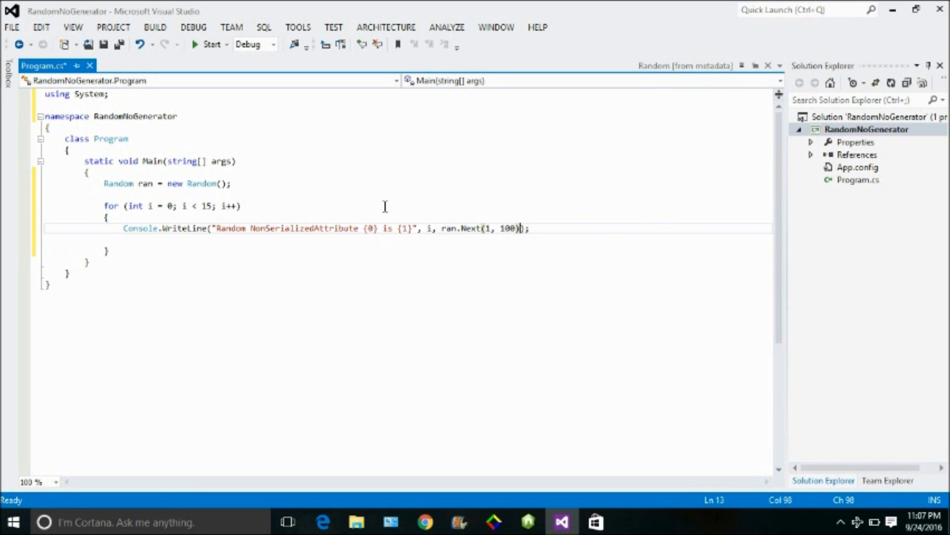
mouse_move(195, 52)
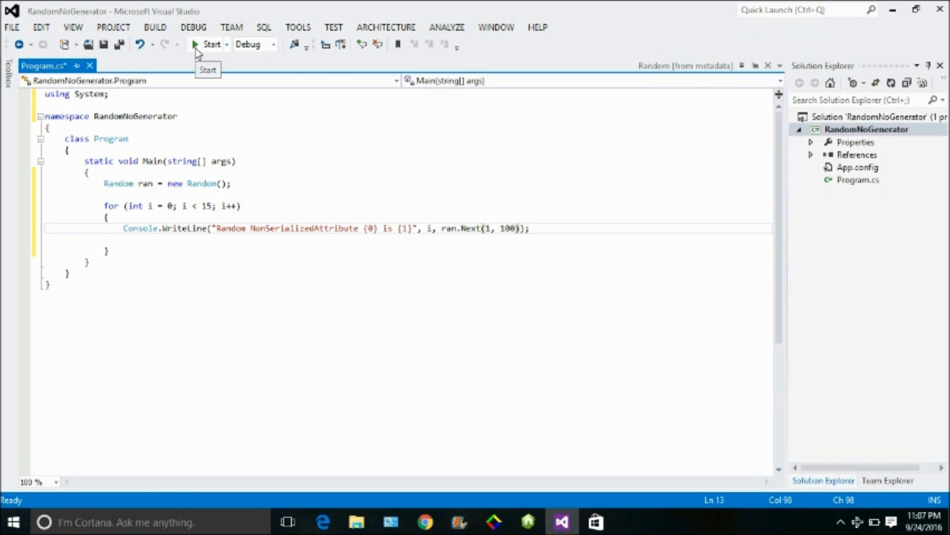
- Build and run the program once
left_click(210, 43)
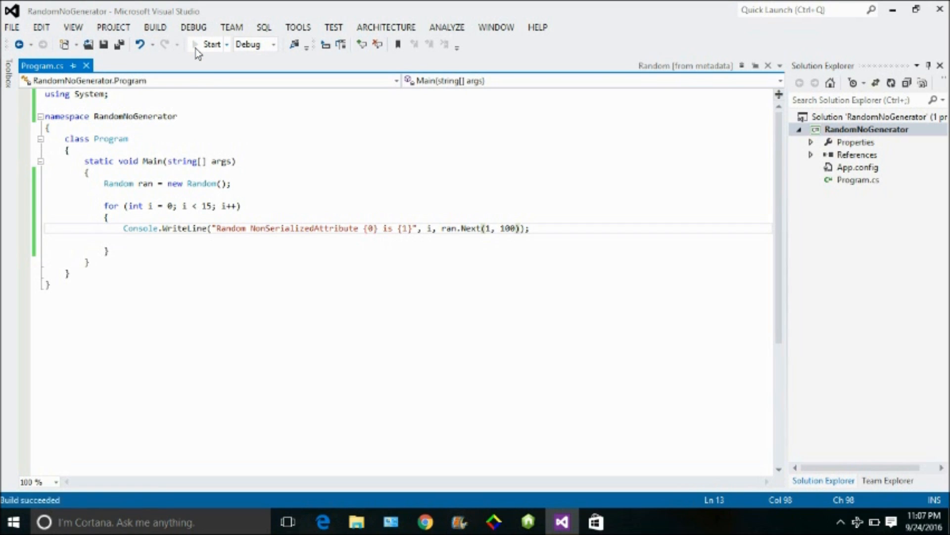
left_click(211, 44)
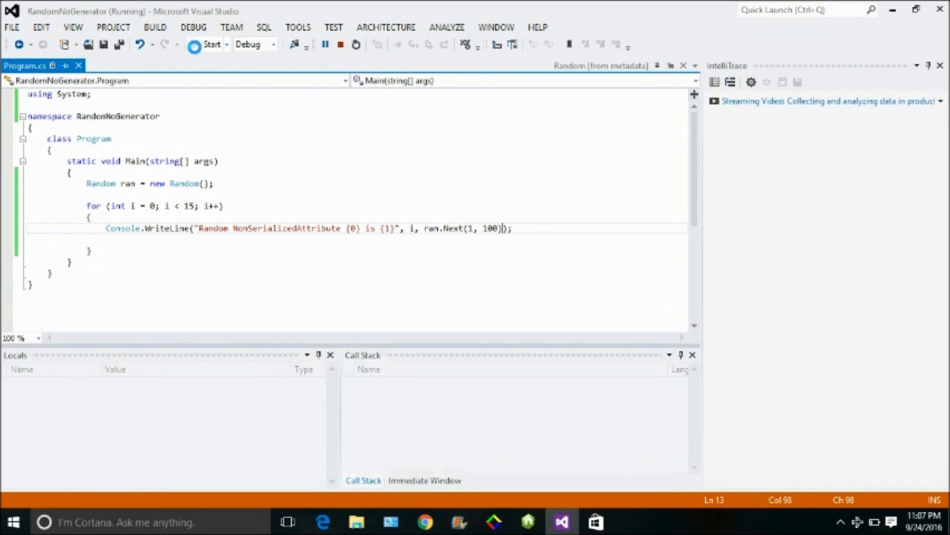
left_click(356, 44)
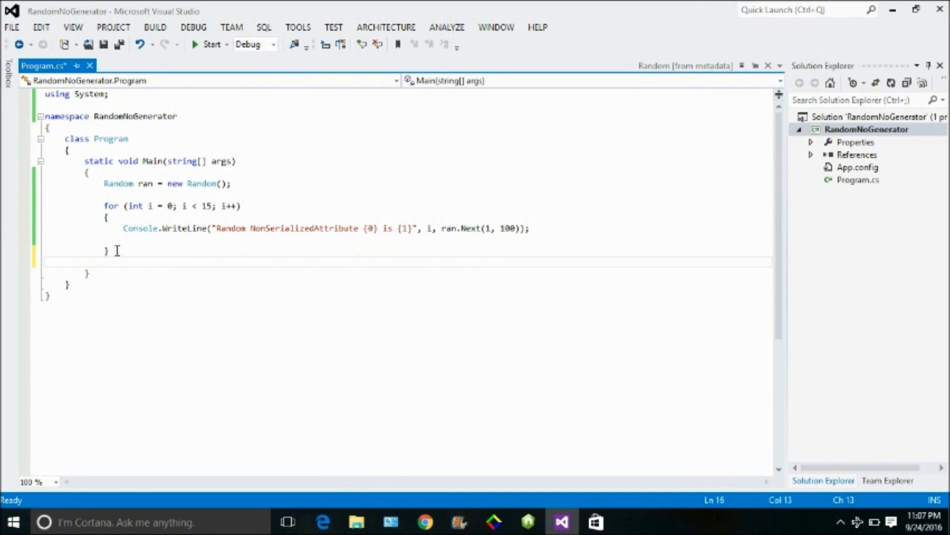
- Add Console.ReadLine(); after the loop and rerun to see the 15 random-number lines
type("Consol")
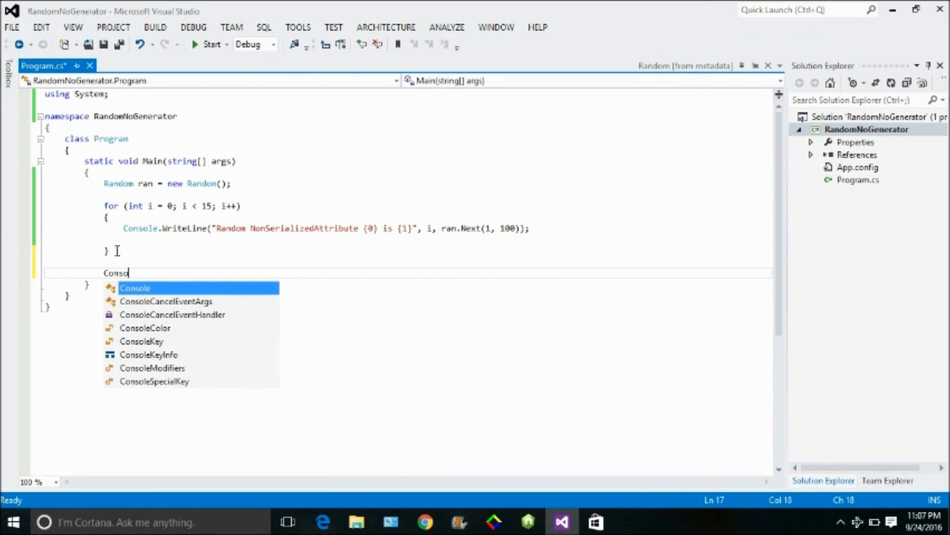
type(".Red")
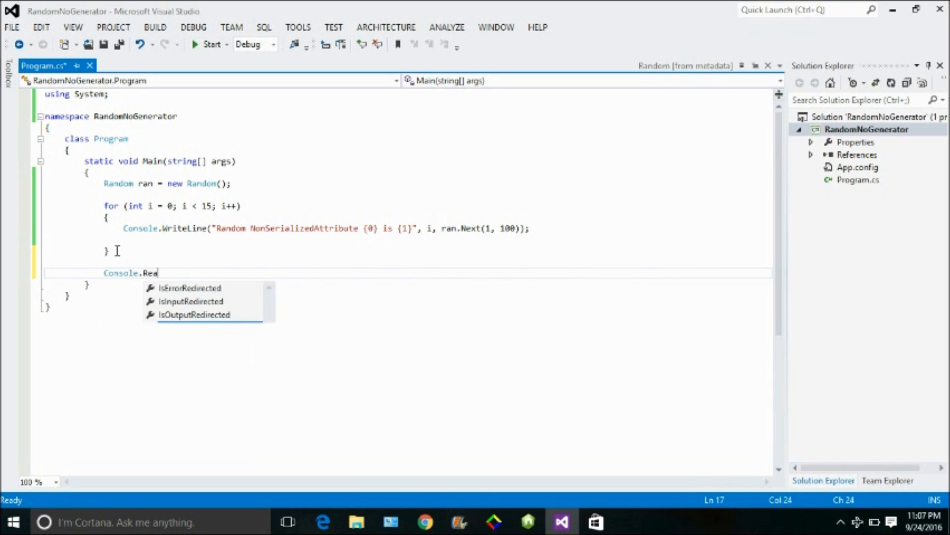
type("dLine(")
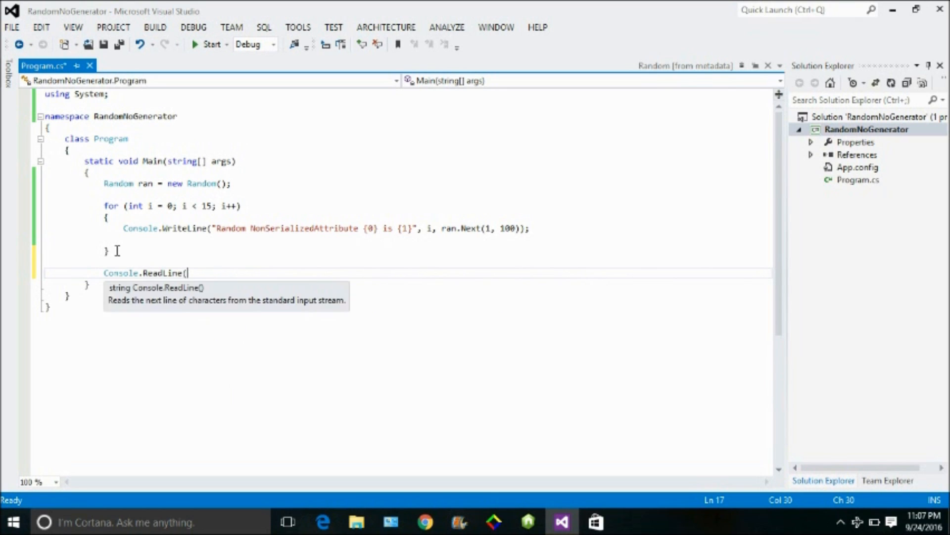
type(");")
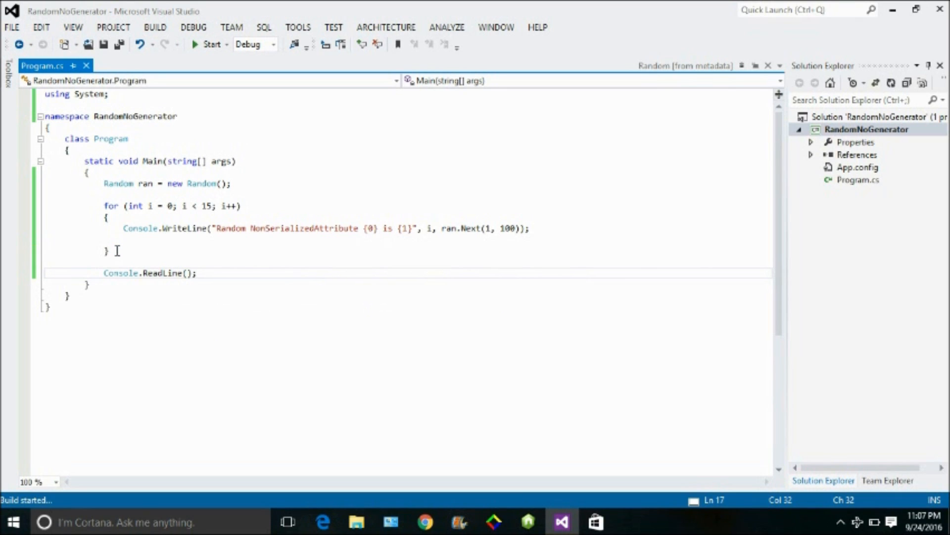
left_click(211, 44)
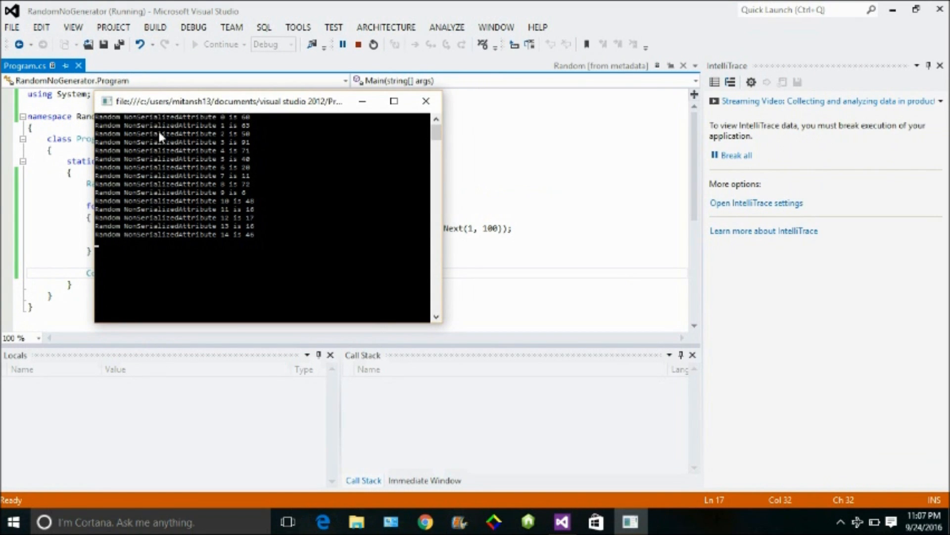
mouse_move(183, 132)
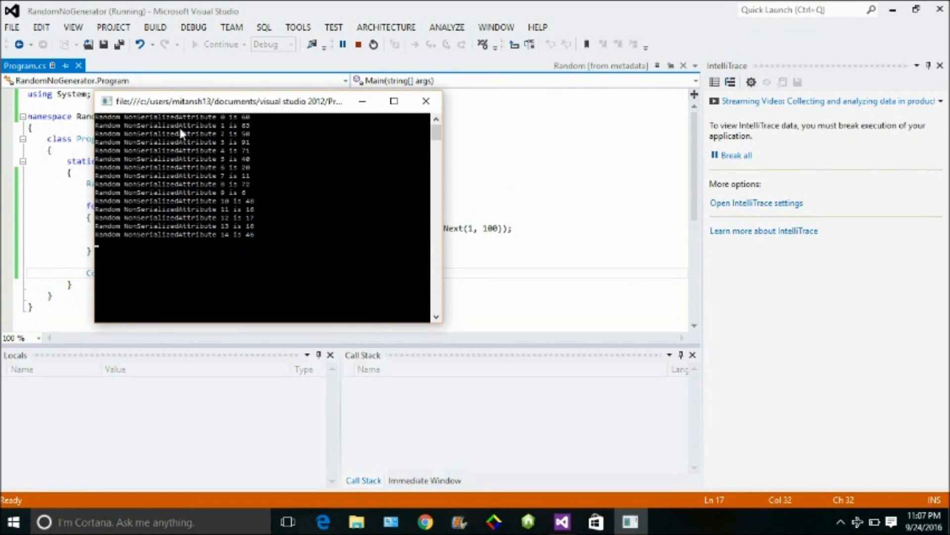
mouse_move(208, 128)
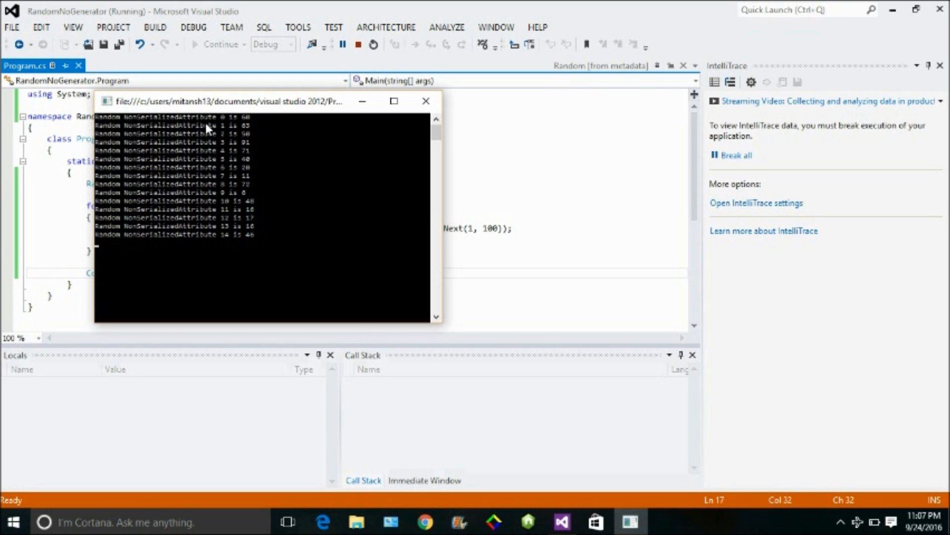
mouse_move(292, 101)
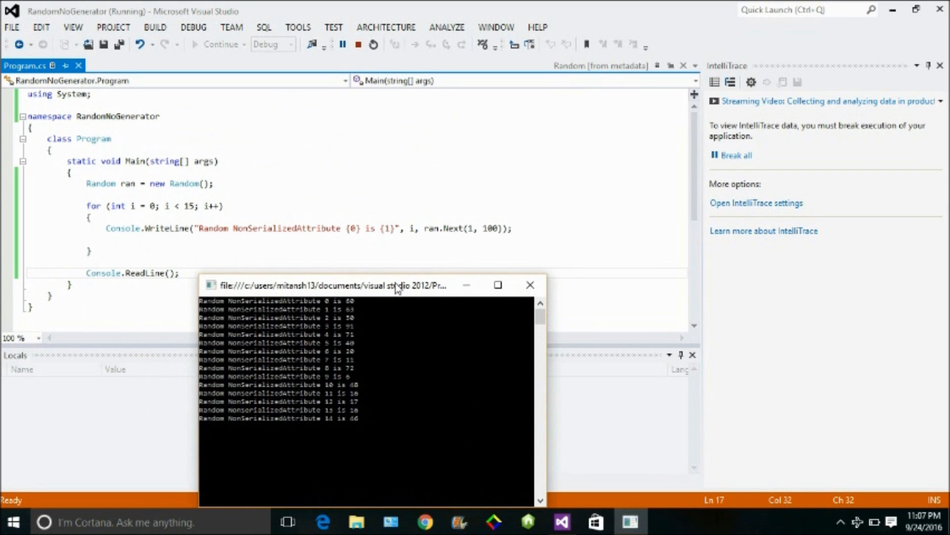
mouse_move(497, 285)
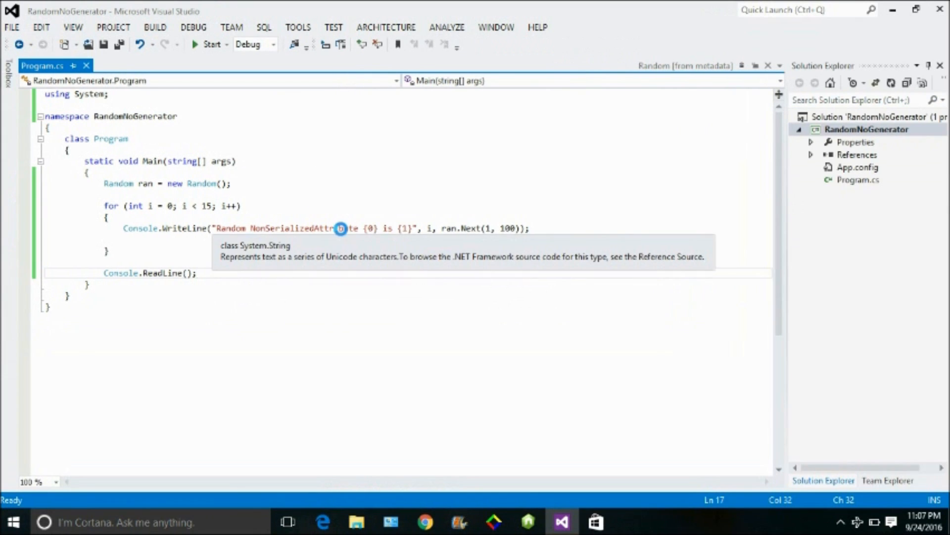
- Shorten the label to "Random No {0} is {1}" and run the program again
left_click(350, 229)
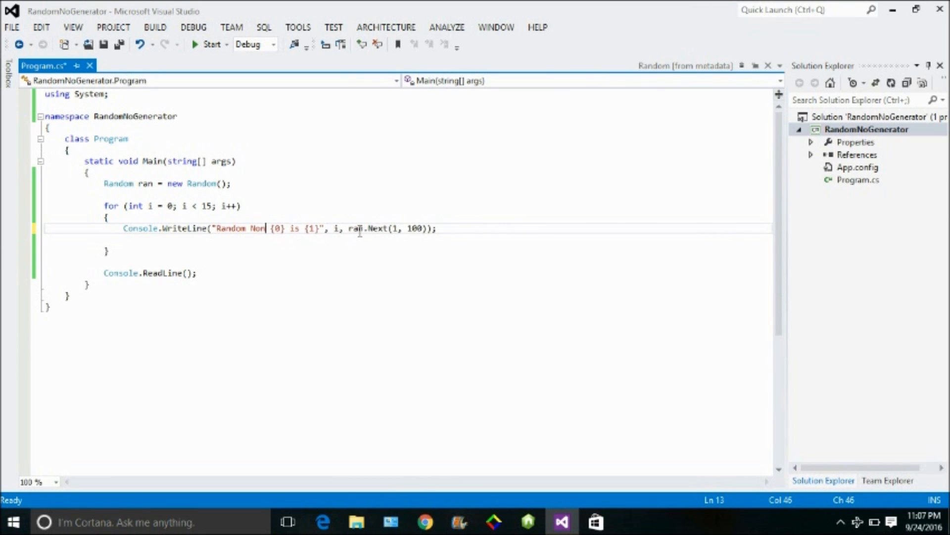
key("Backspace")
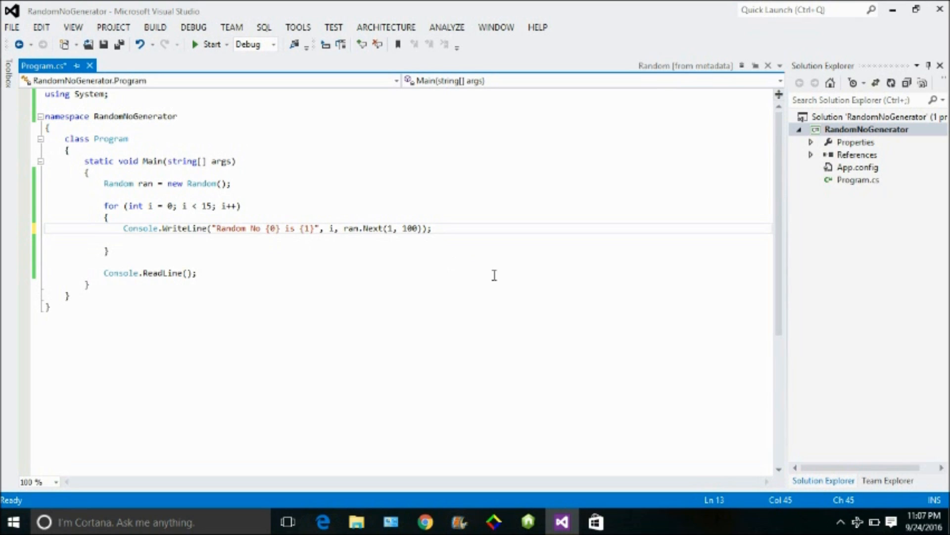
mouse_move(209, 44)
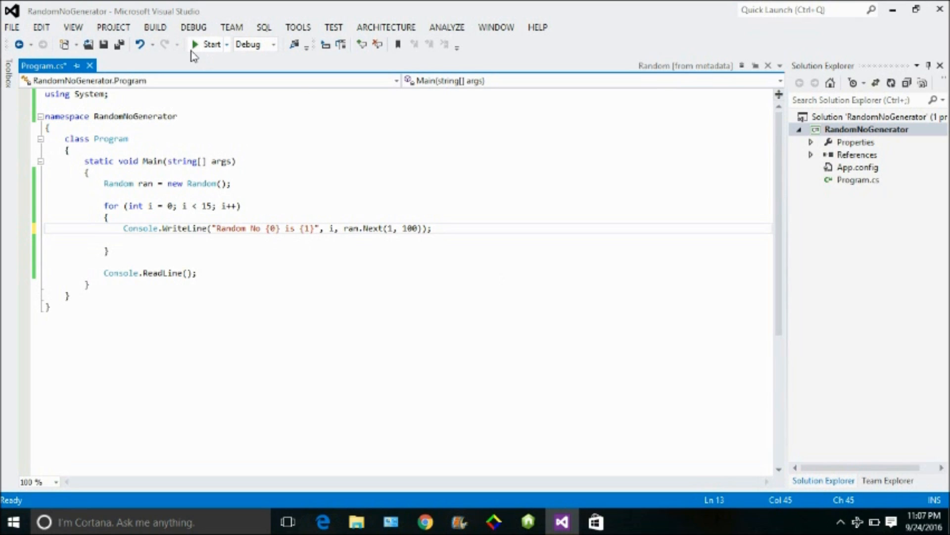
left_click(211, 44)
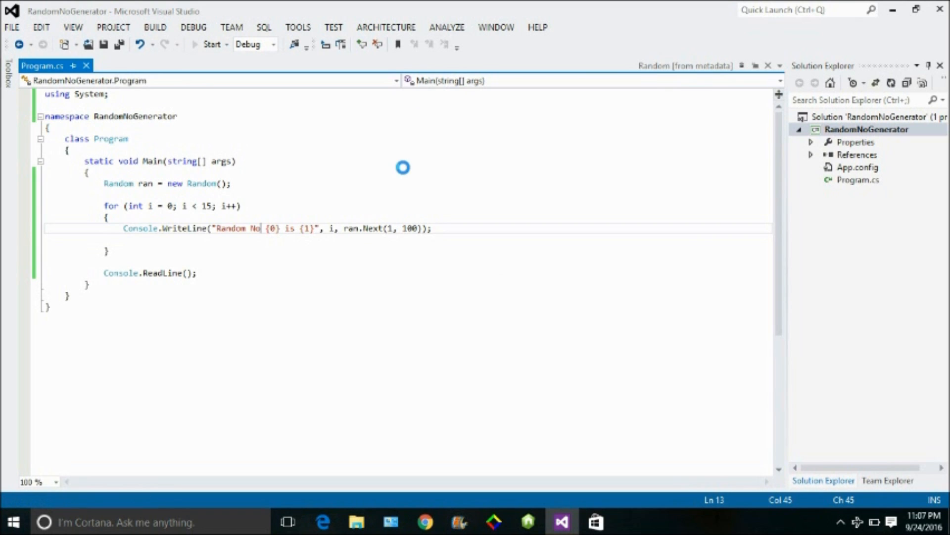
- View the 15 random-number lines in the console window, then head to its Close button
left_click(211, 44)
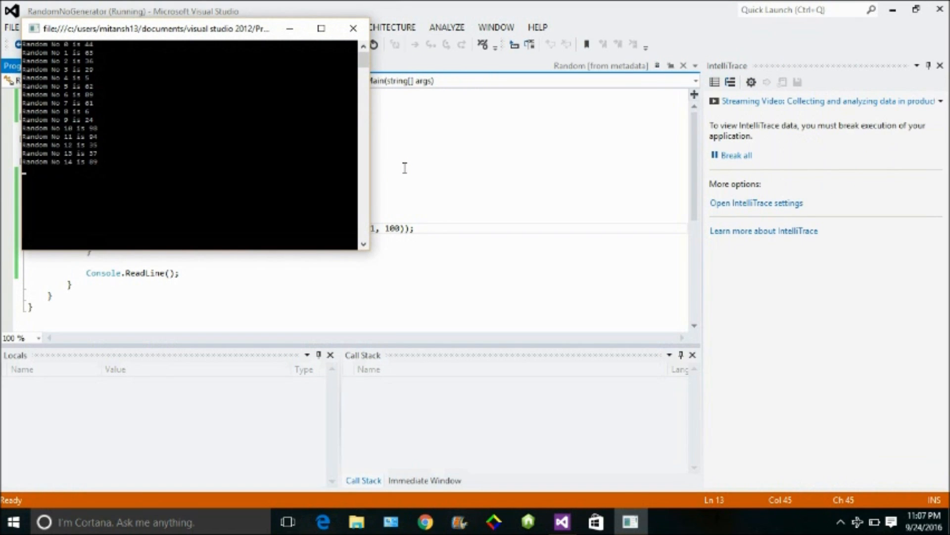
mouse_move(70, 90)
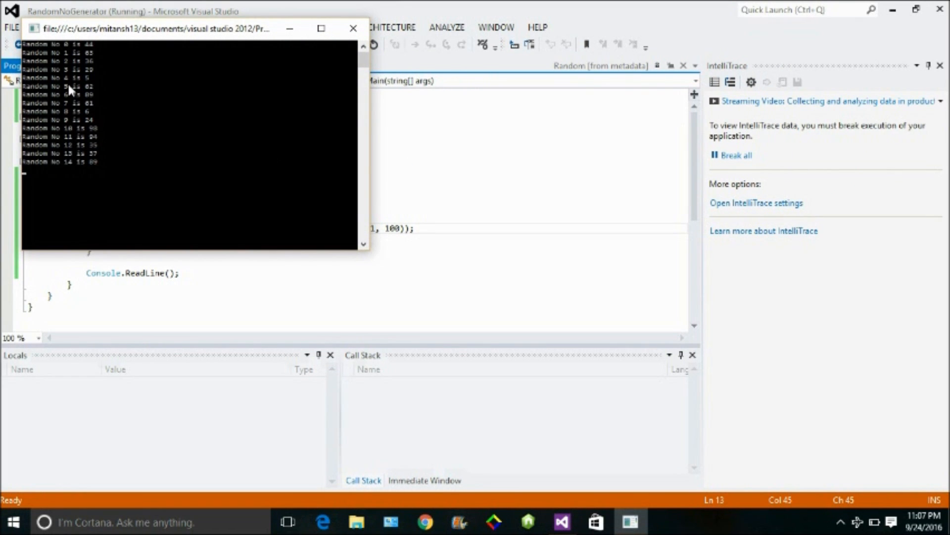
mouse_move(68, 89)
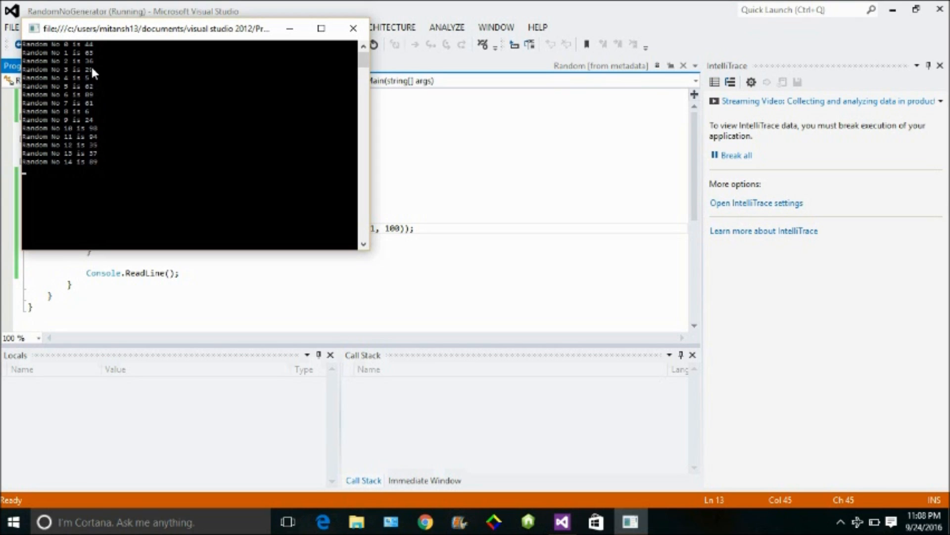
mouse_move(294, 35)
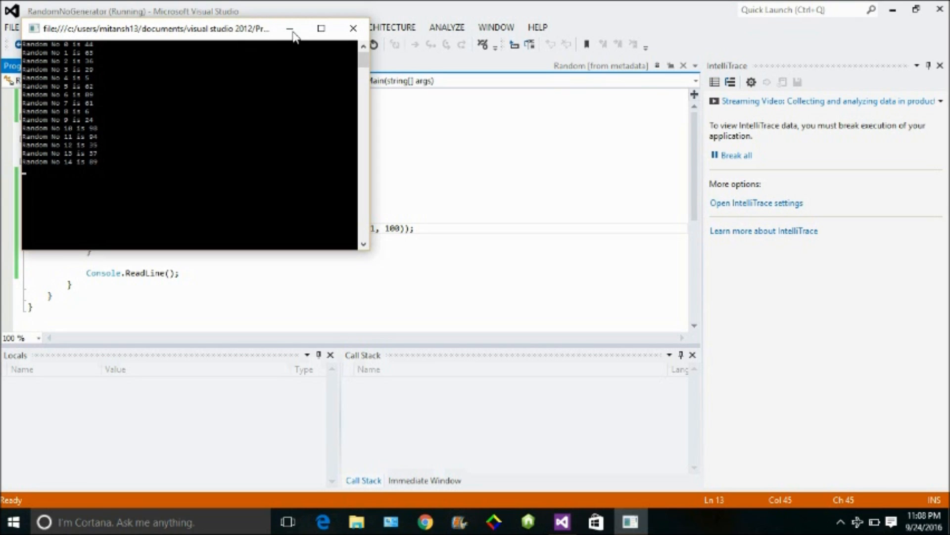
mouse_move(353, 29)
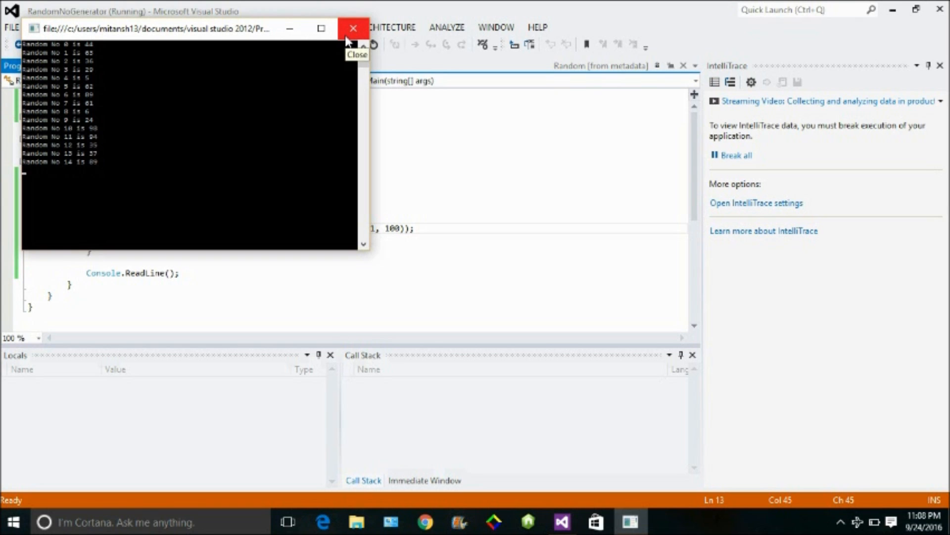